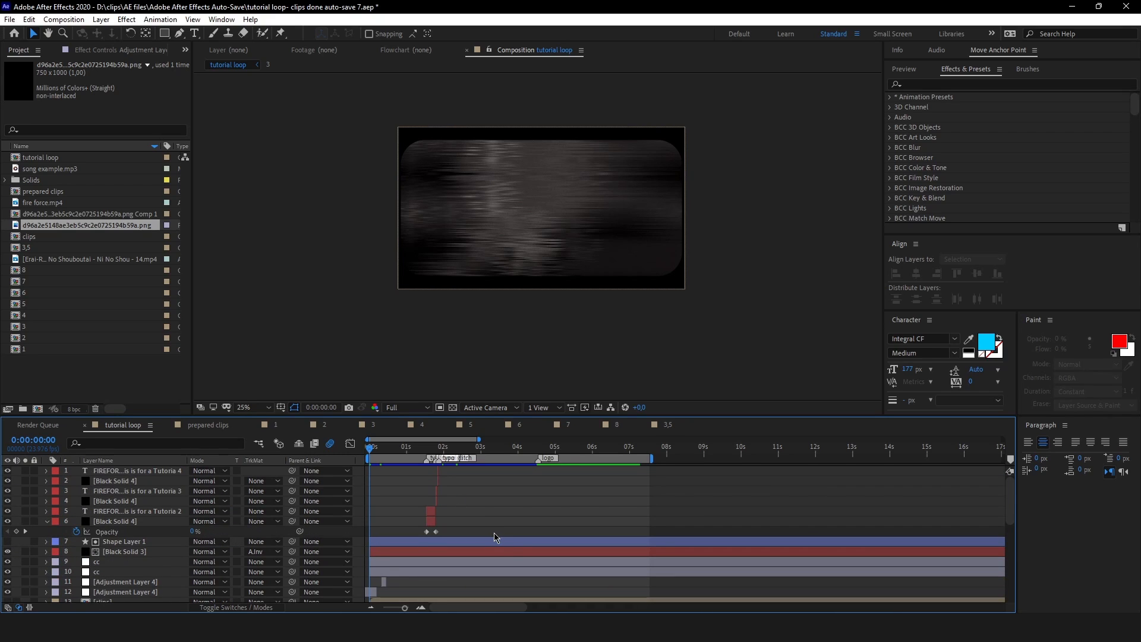
mouse_move(486, 521)
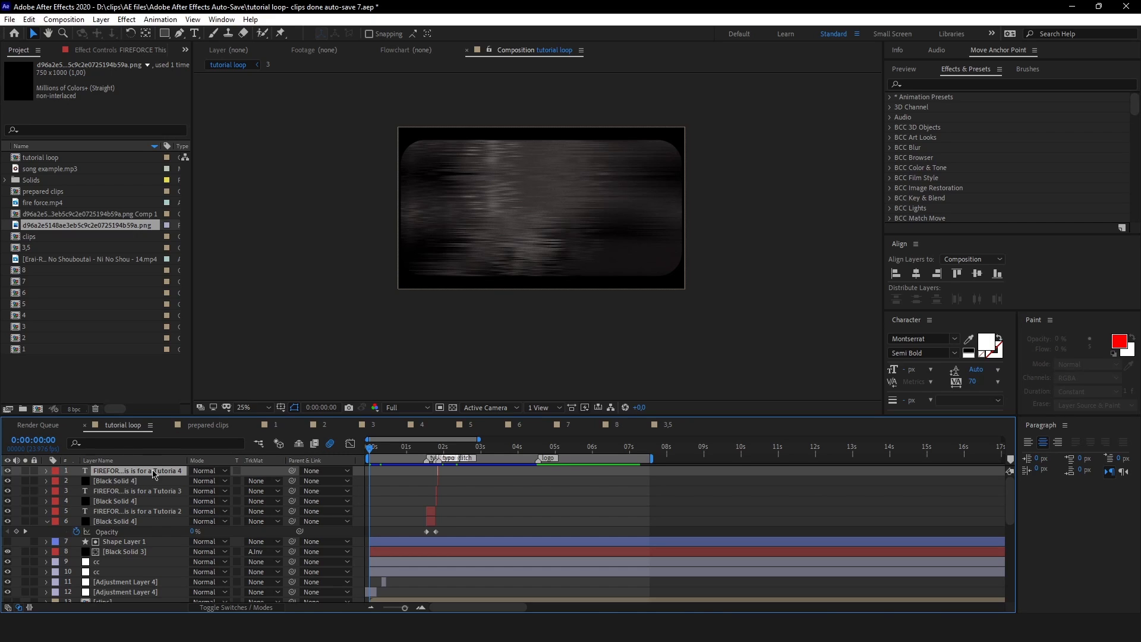
- Place tutorial sfx test.mp3 into the tutorial loop timeline as the top audio layer
scroll(down, 3)
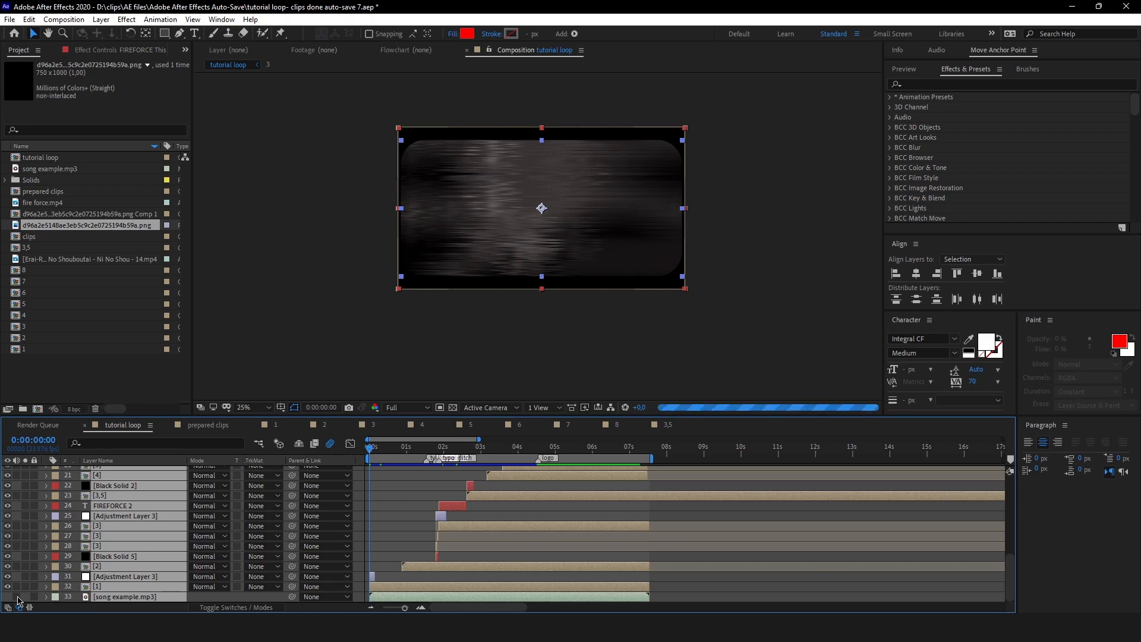
scroll(down, 3)
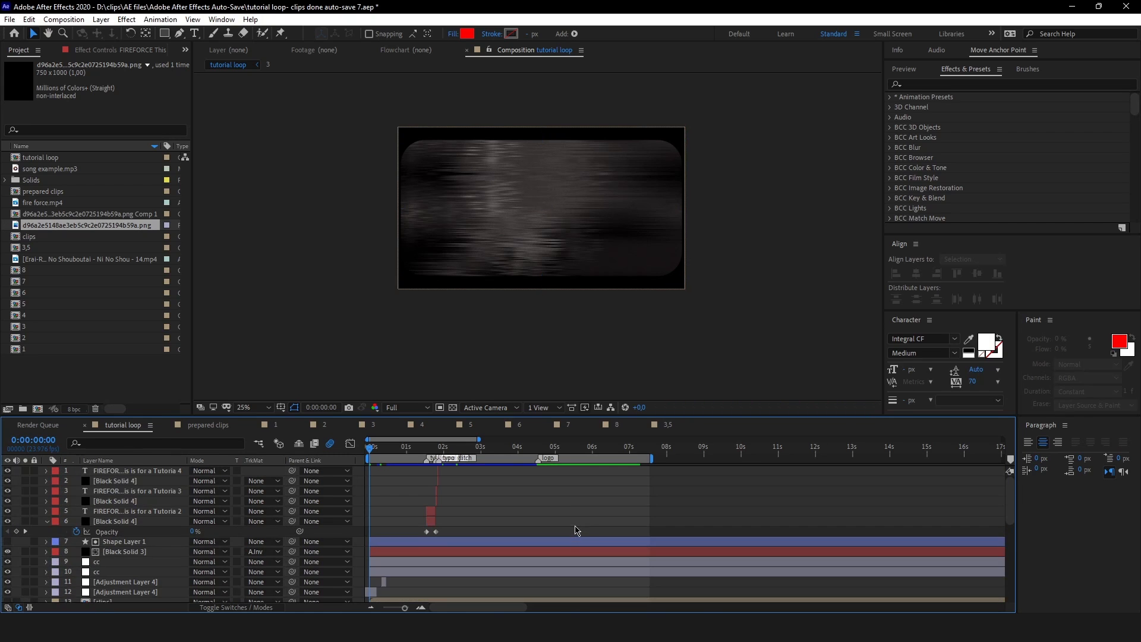
scroll(down, 3)
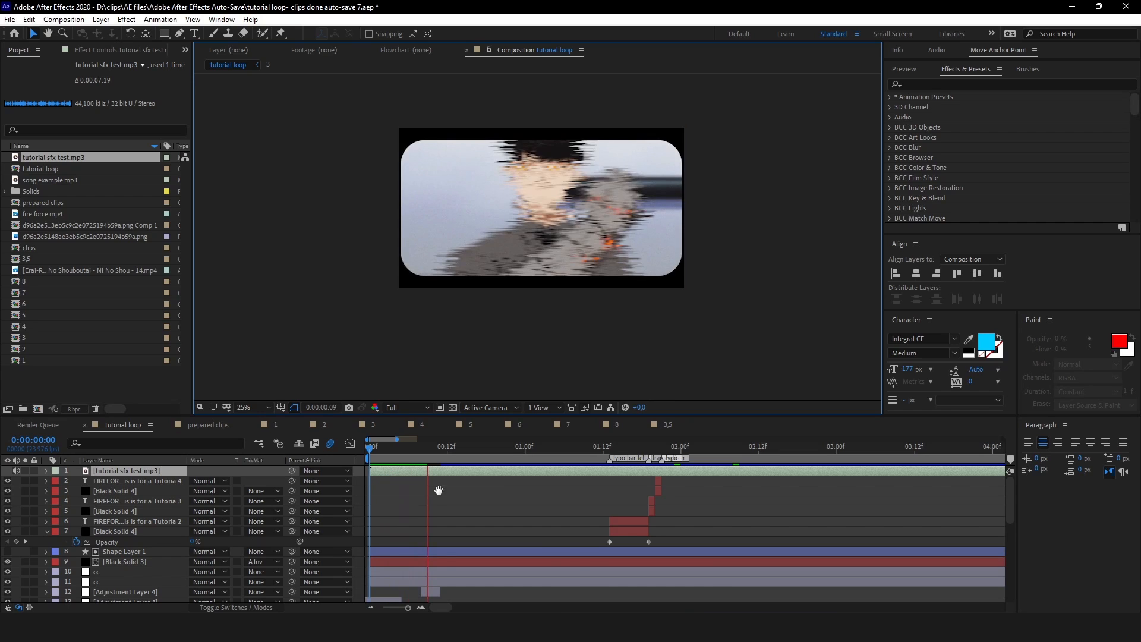
drag(422, 447, 395, 446)
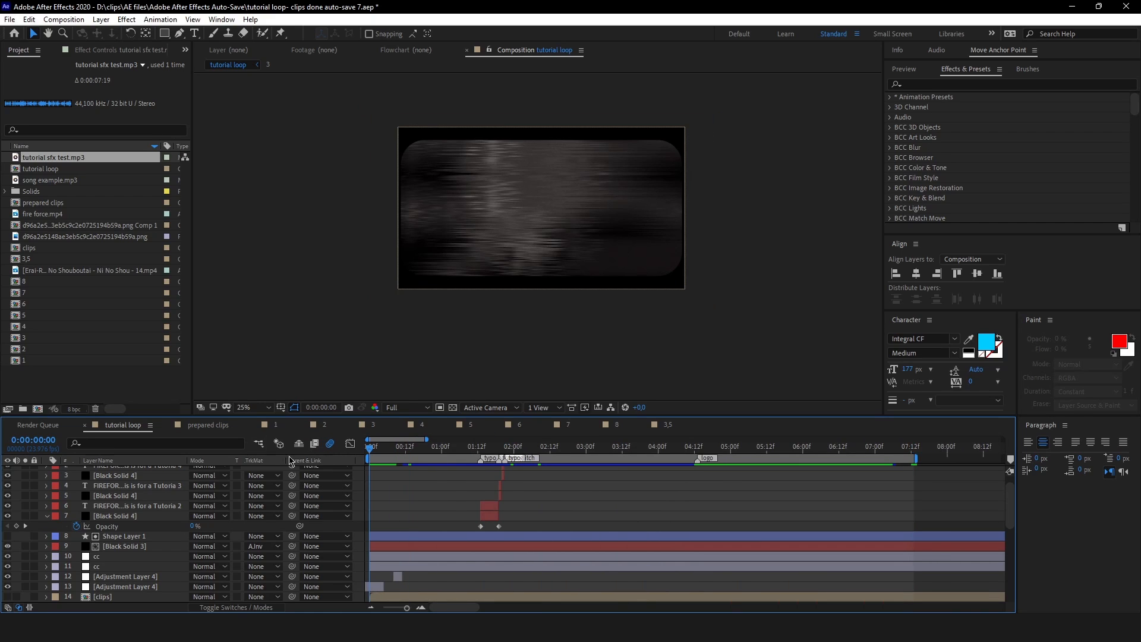
mouse_move(71, 13)
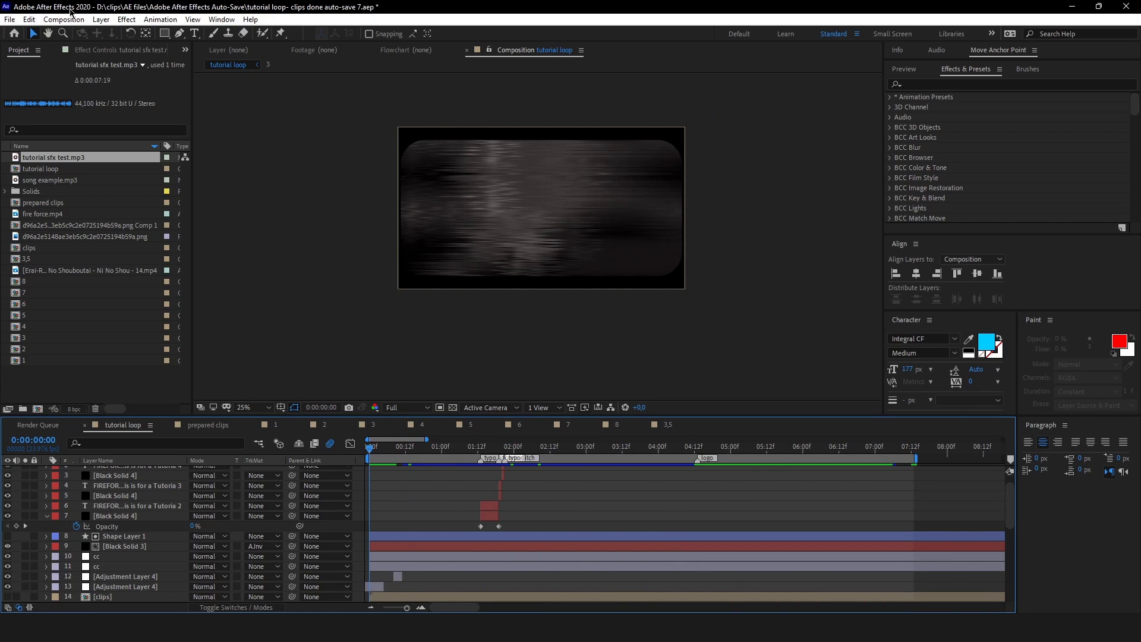
- Add the tutorial loop composition to the Render Queue via the Composition menu
click(63, 19)
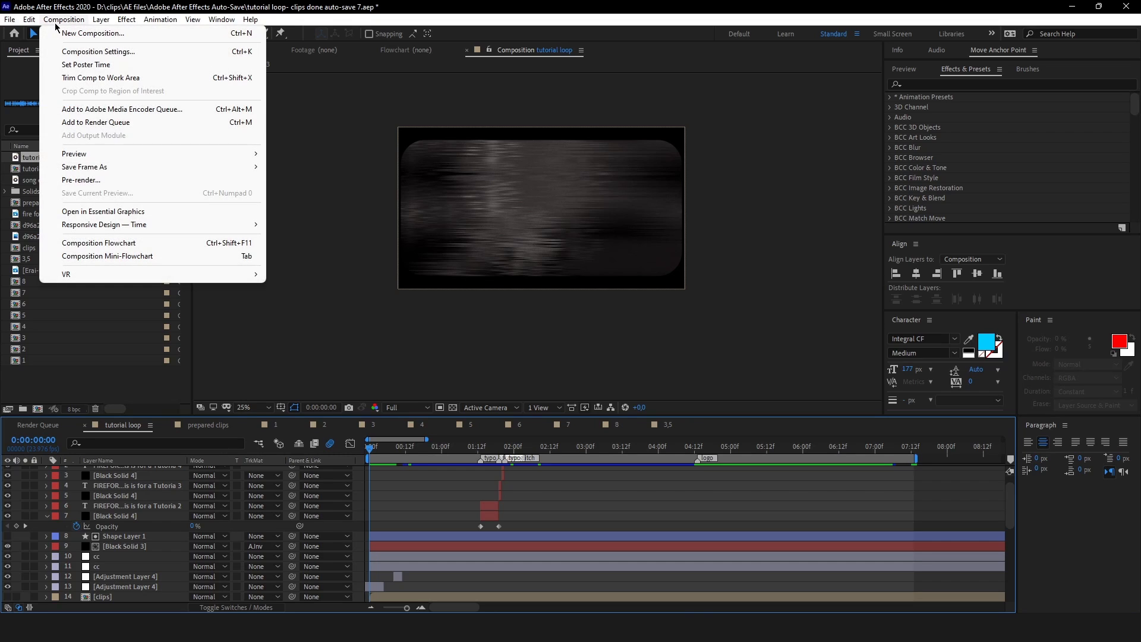
mouse_move(95, 122)
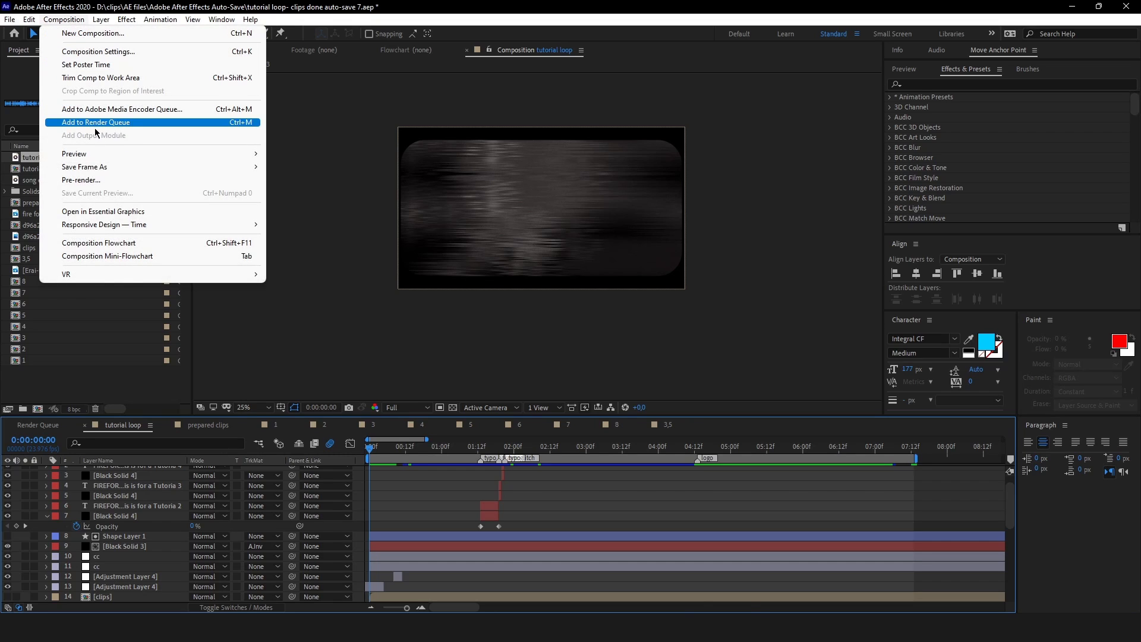
click(95, 122)
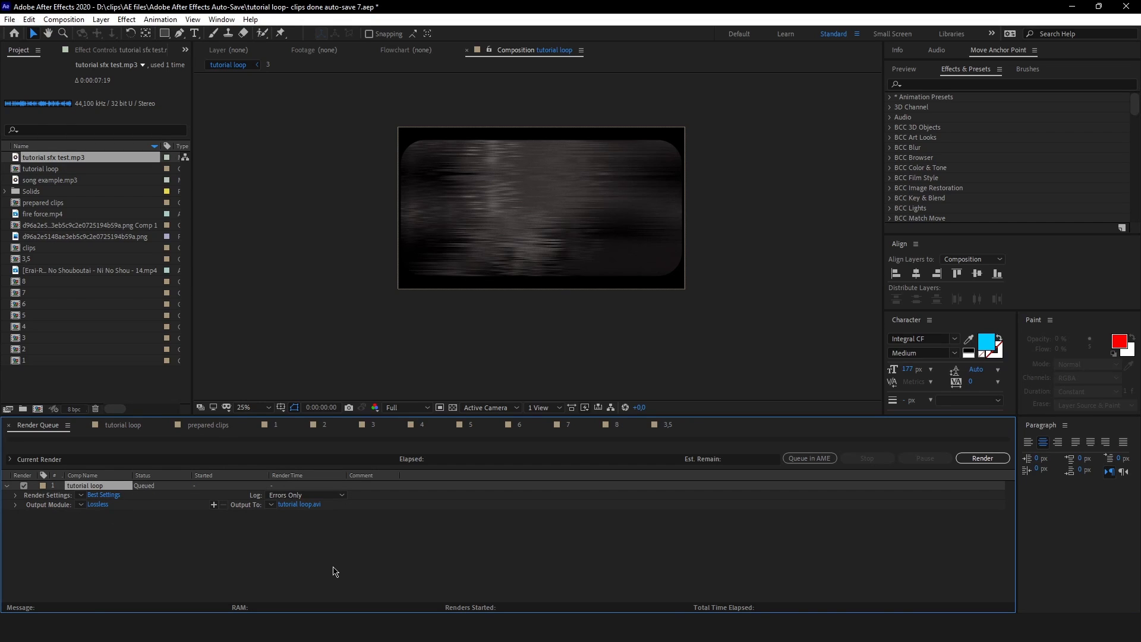
mouse_move(43, 504)
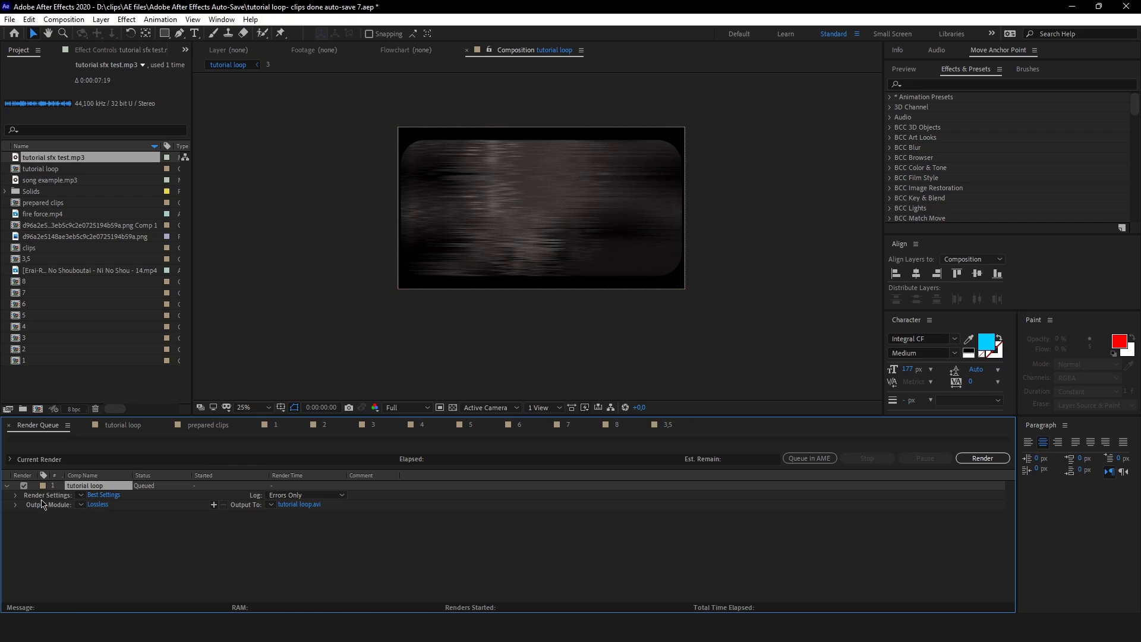
mouse_move(95, 511)
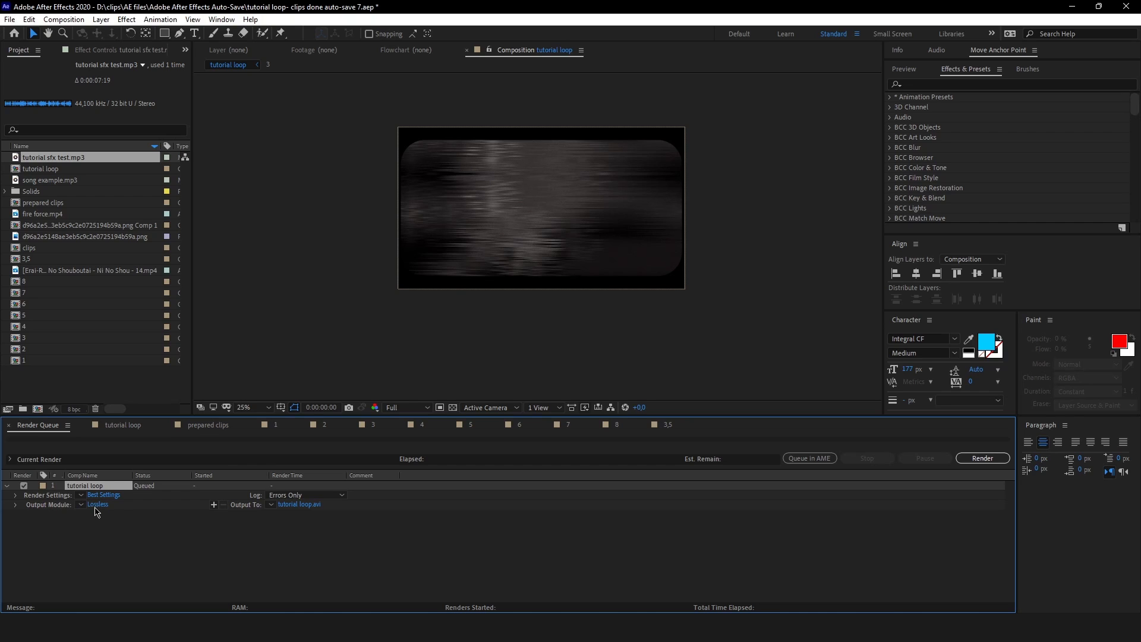
- Review the Lossless output module's format list and keep AVI selected
click(98, 505)
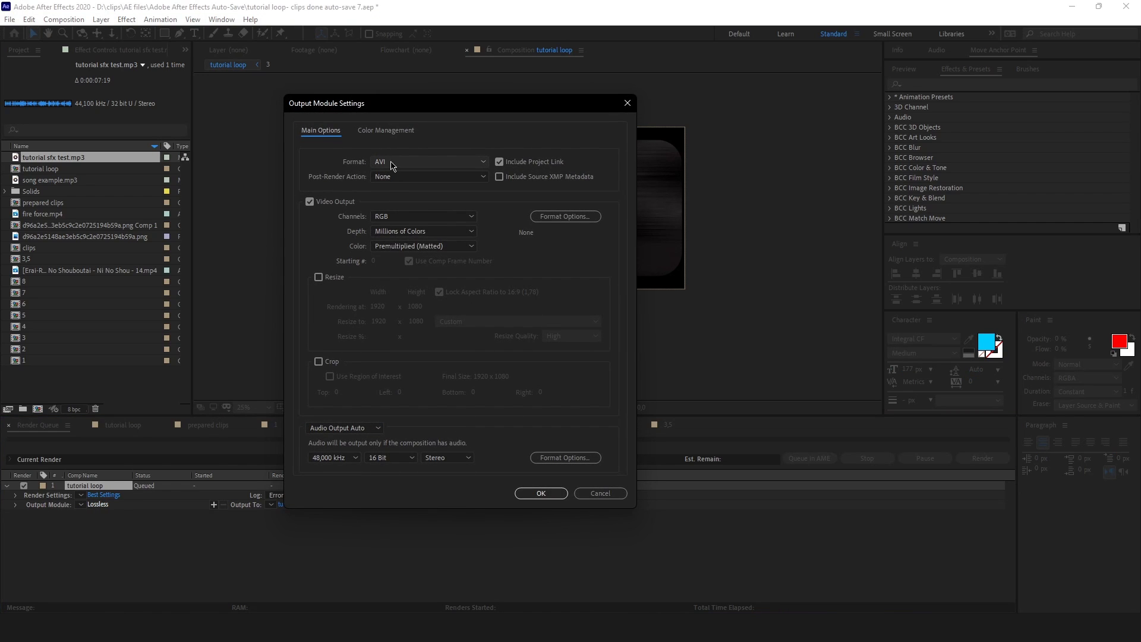
click(428, 161)
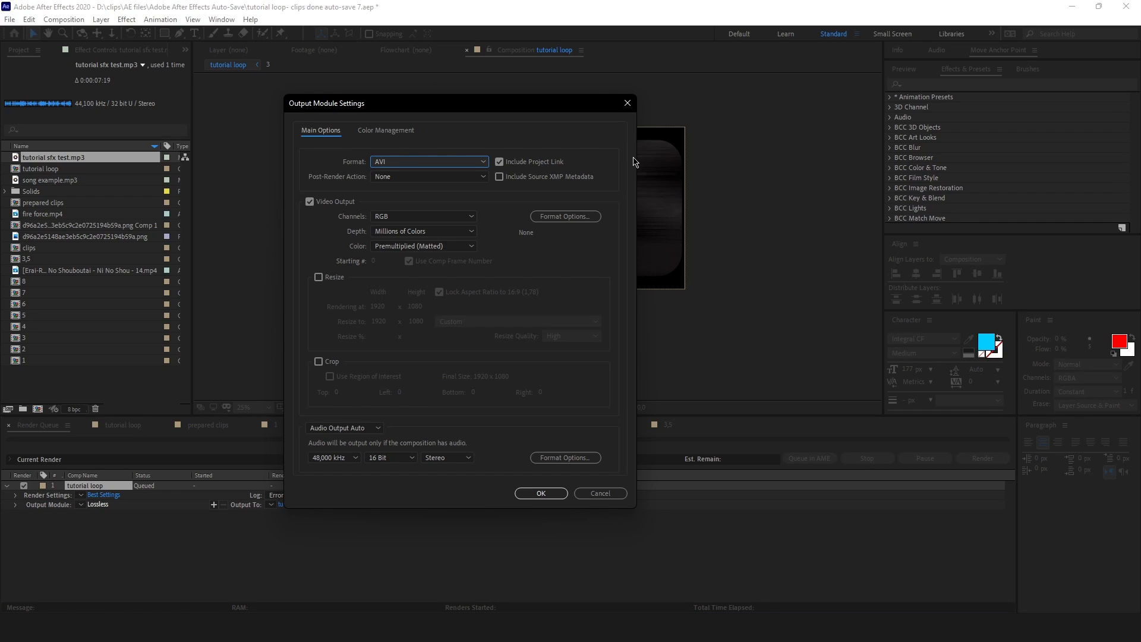
mouse_move(546, 125)
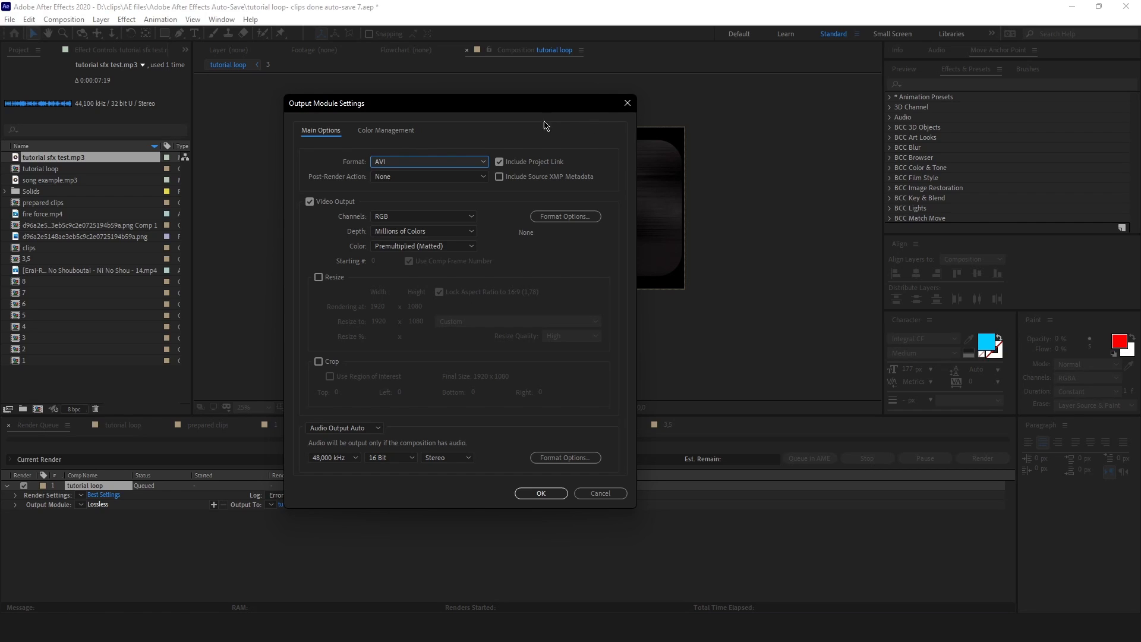
click(428, 161)
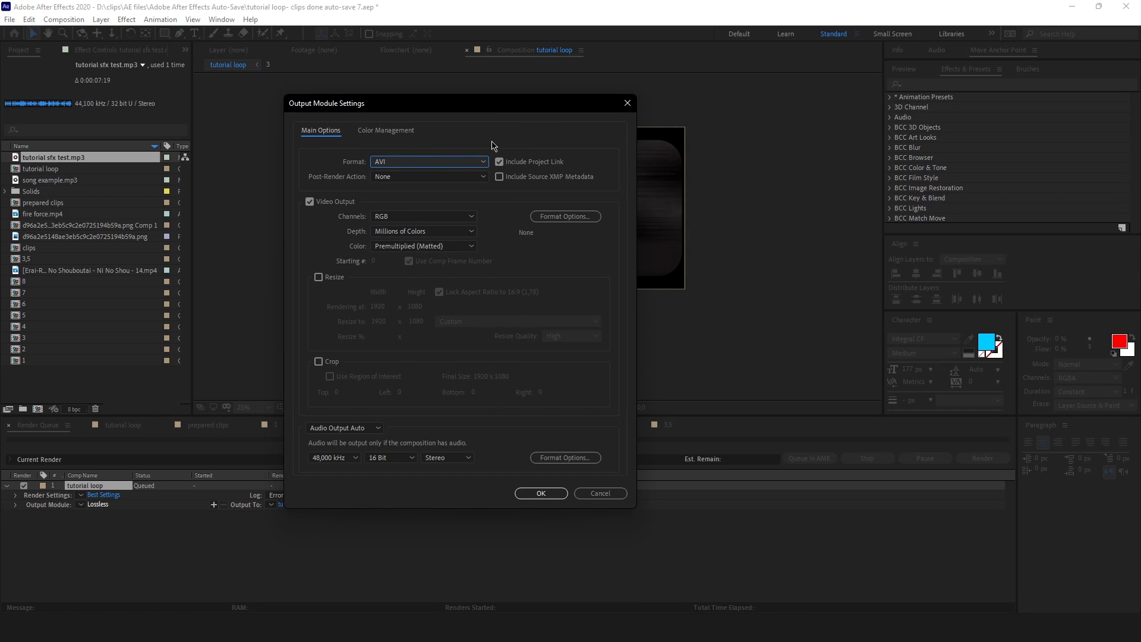
mouse_move(458, 163)
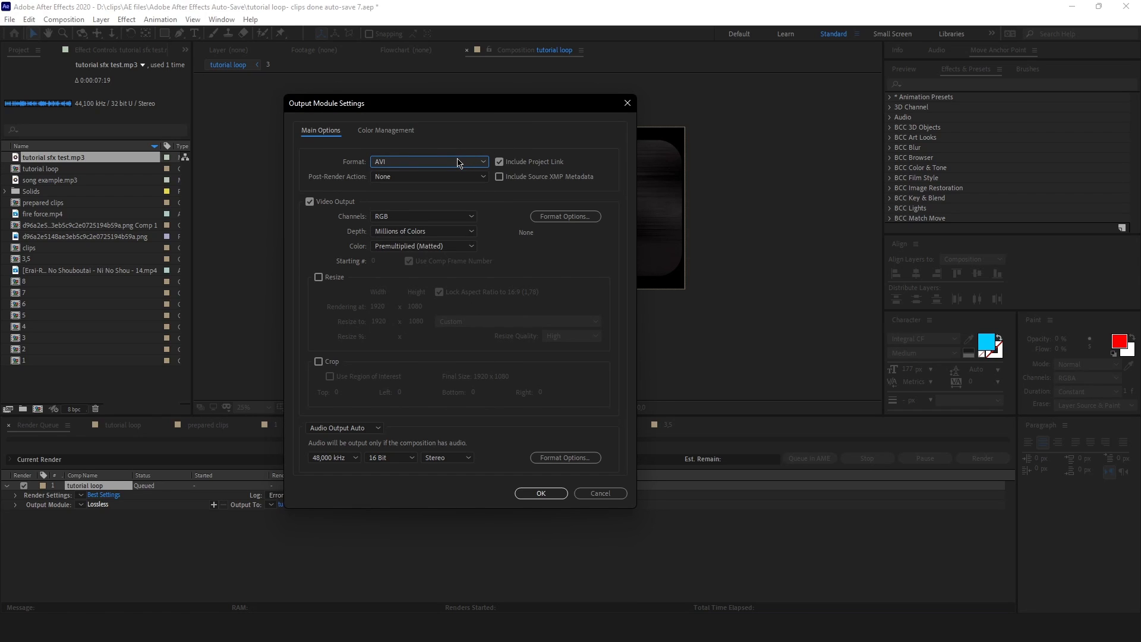
click(428, 161)
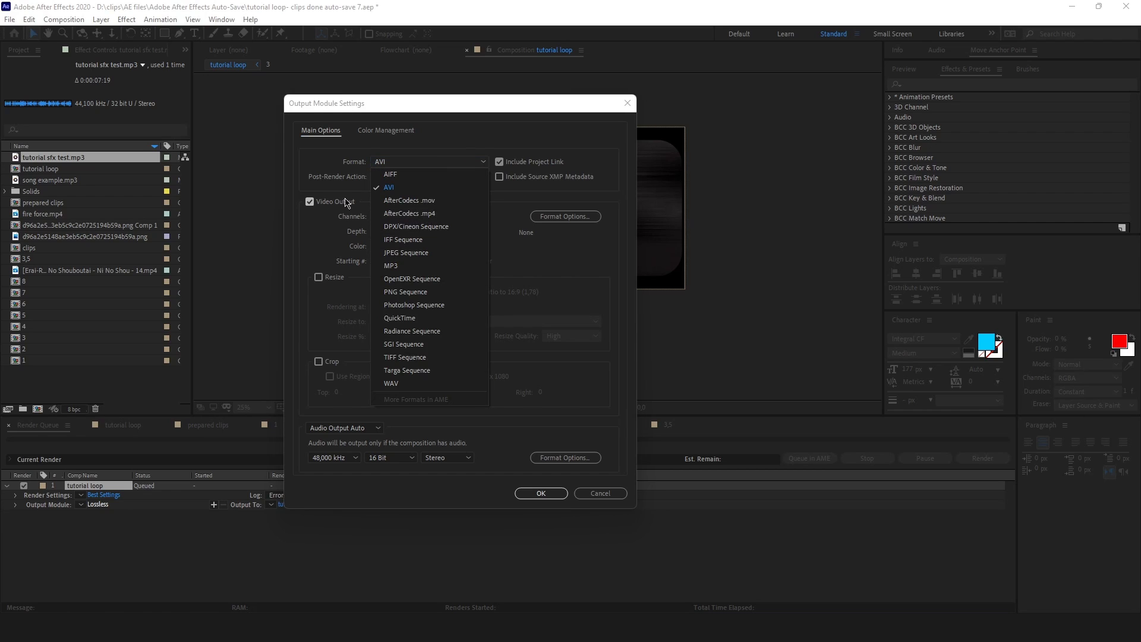
click(388, 187)
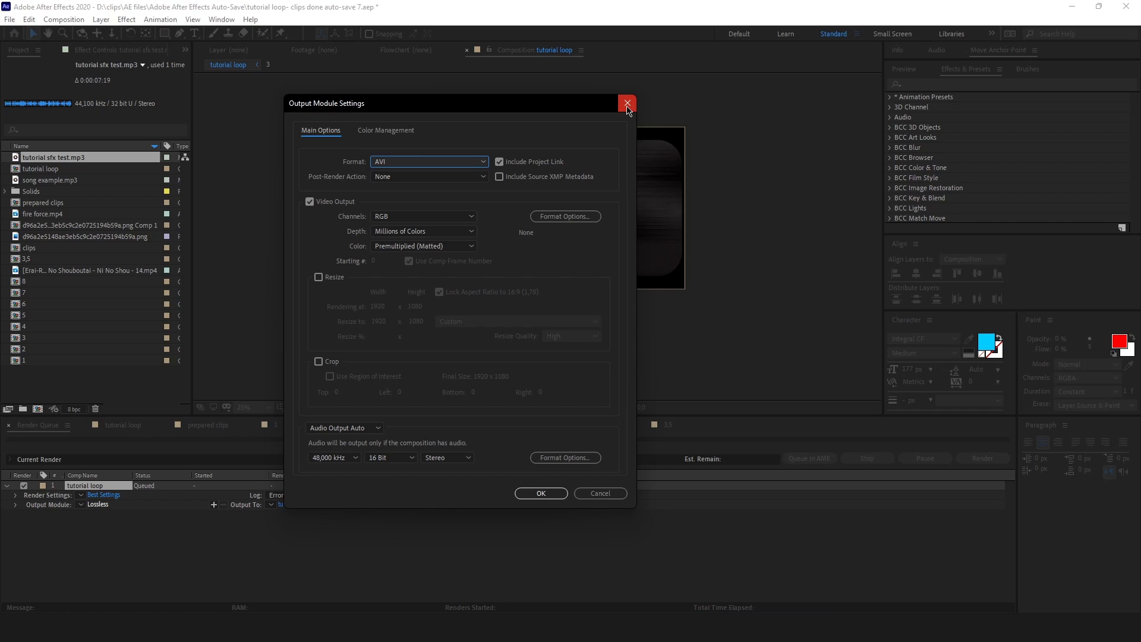
- Close the Output Module Settings with AVI unchanged and send the render to Media Encoder
click(625, 103)
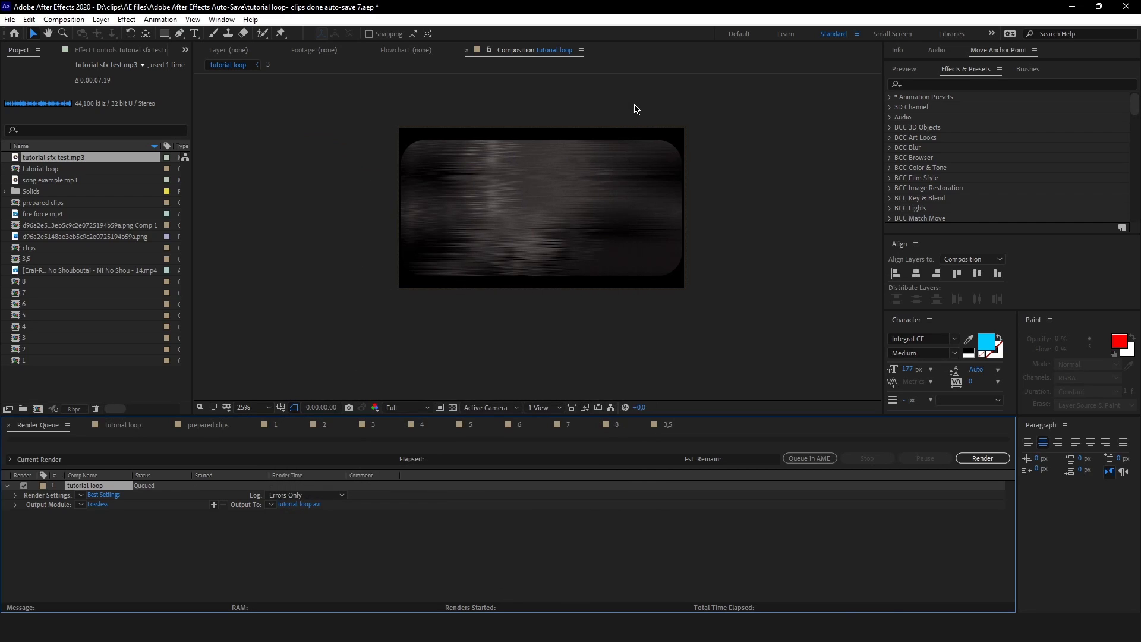
mouse_move(819, 459)
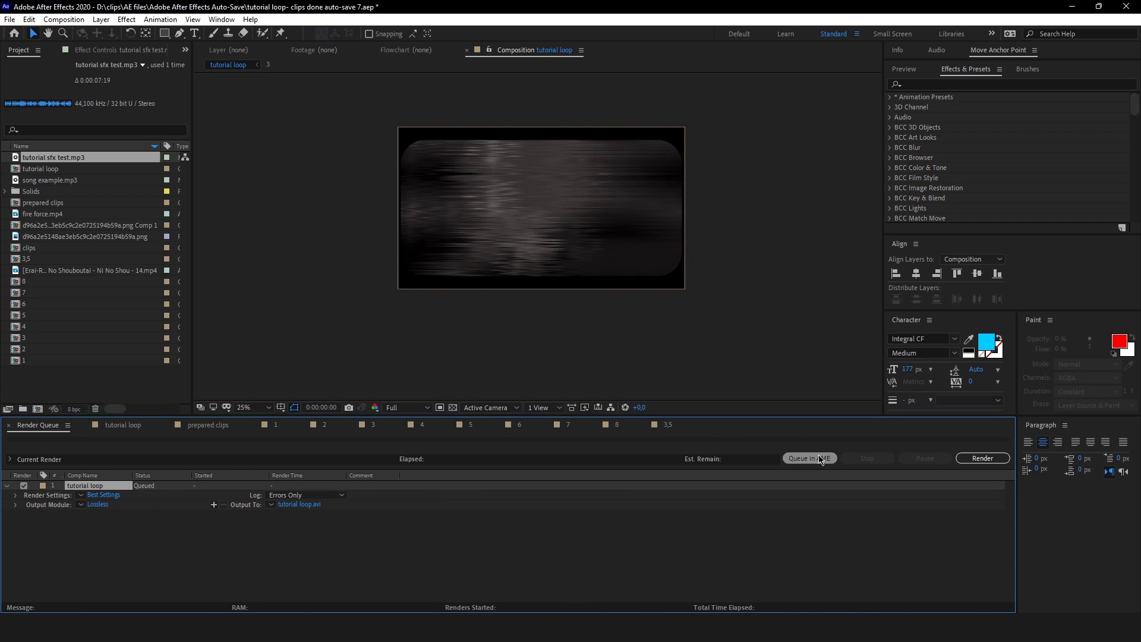
click(810, 457)
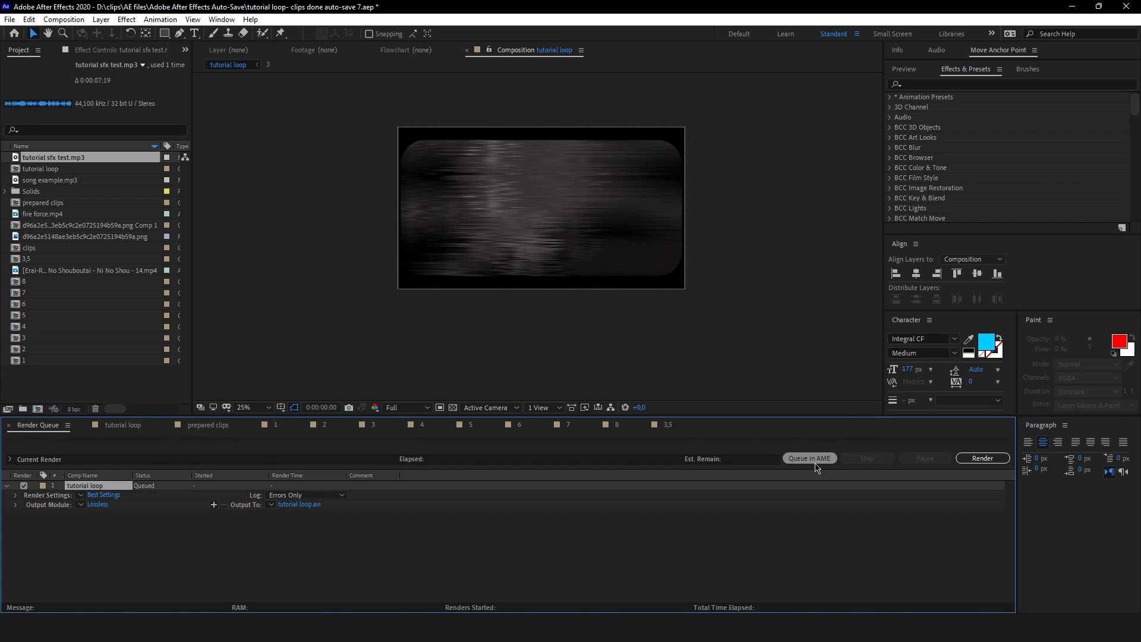
mouse_move(826, 464)
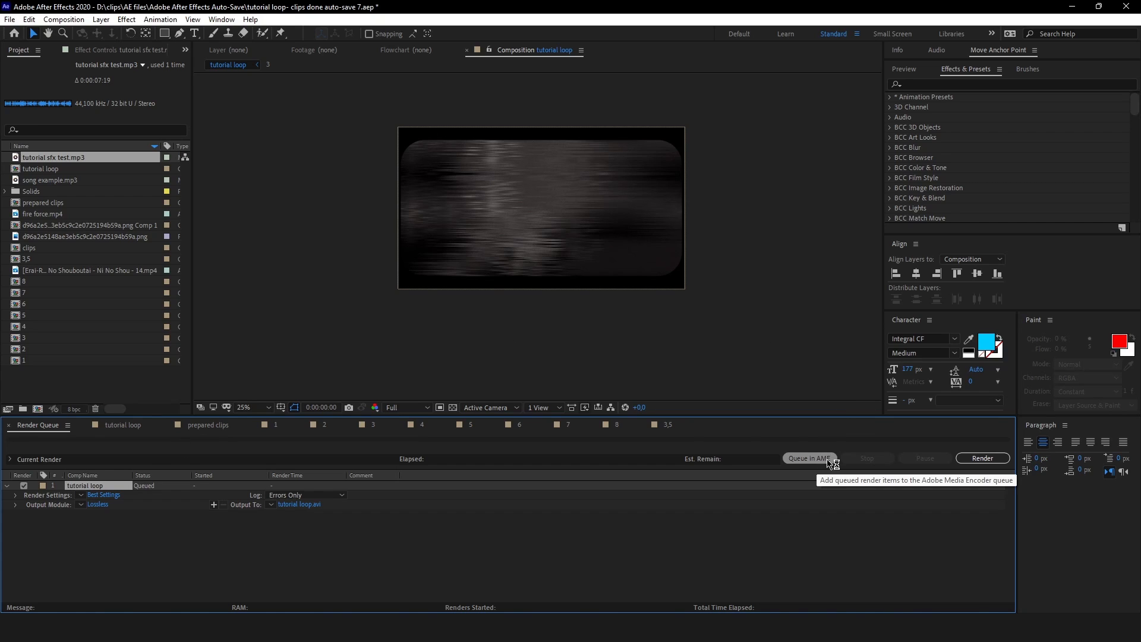
mouse_move(831, 464)
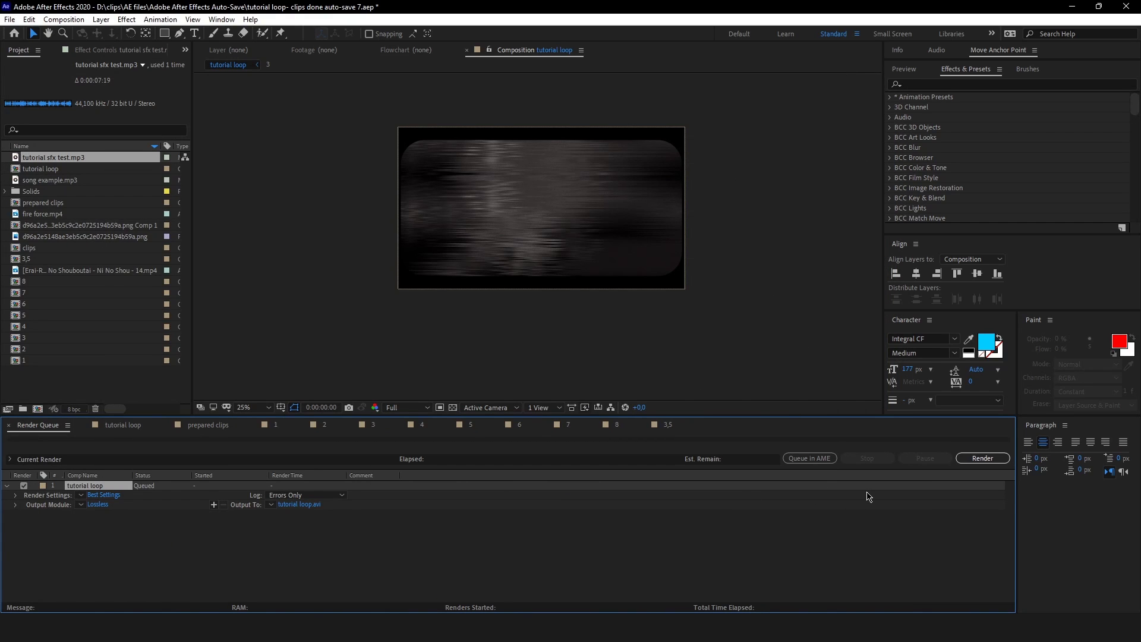
mouse_move(810, 458)
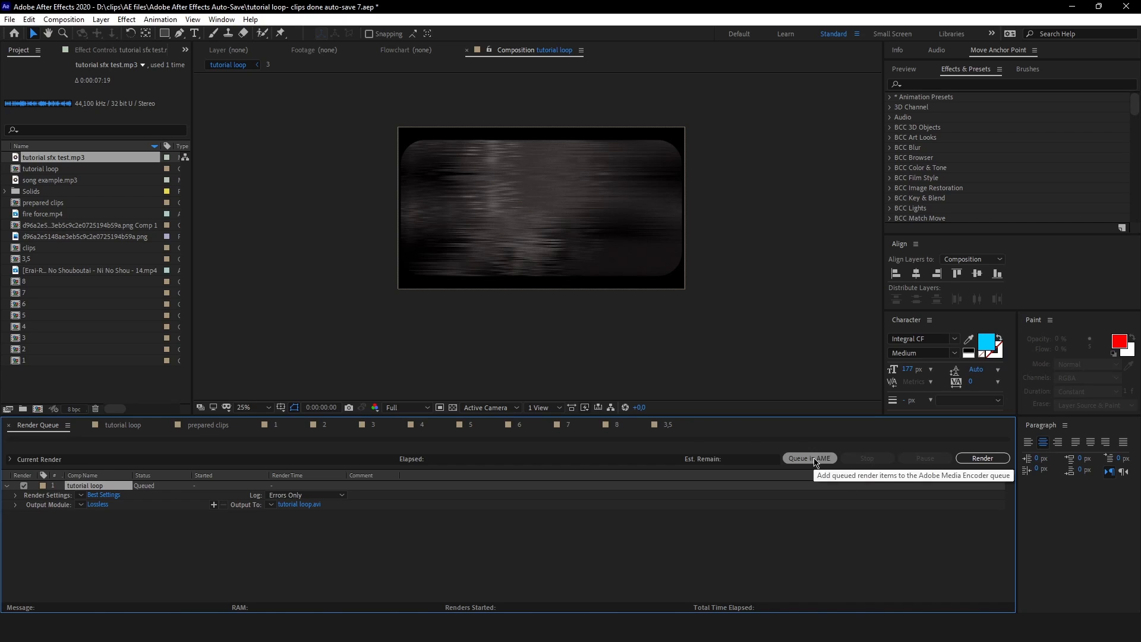
mouse_move(112, 515)
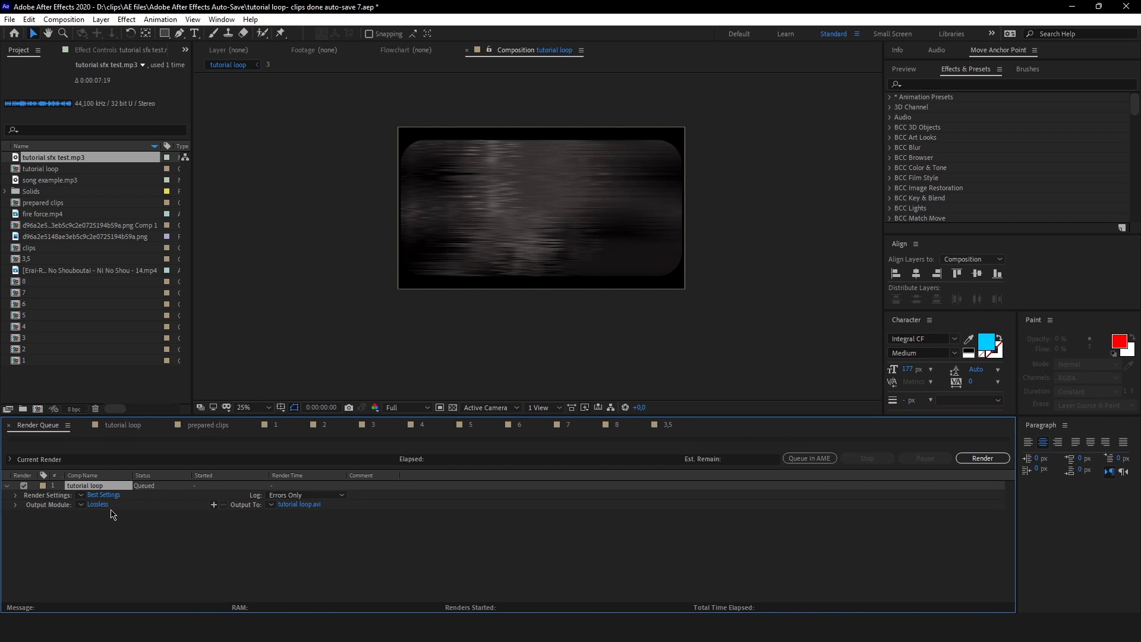
- Check the Lossless output module three times and confirm it each time with AVI format kept
click(97, 503)
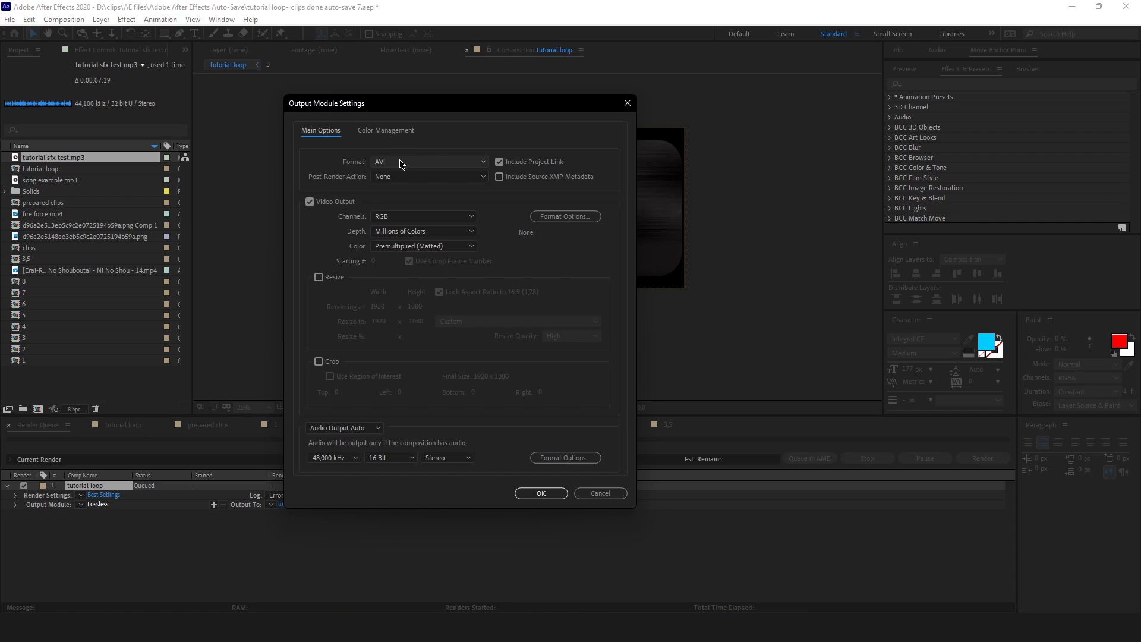
click(540, 493)
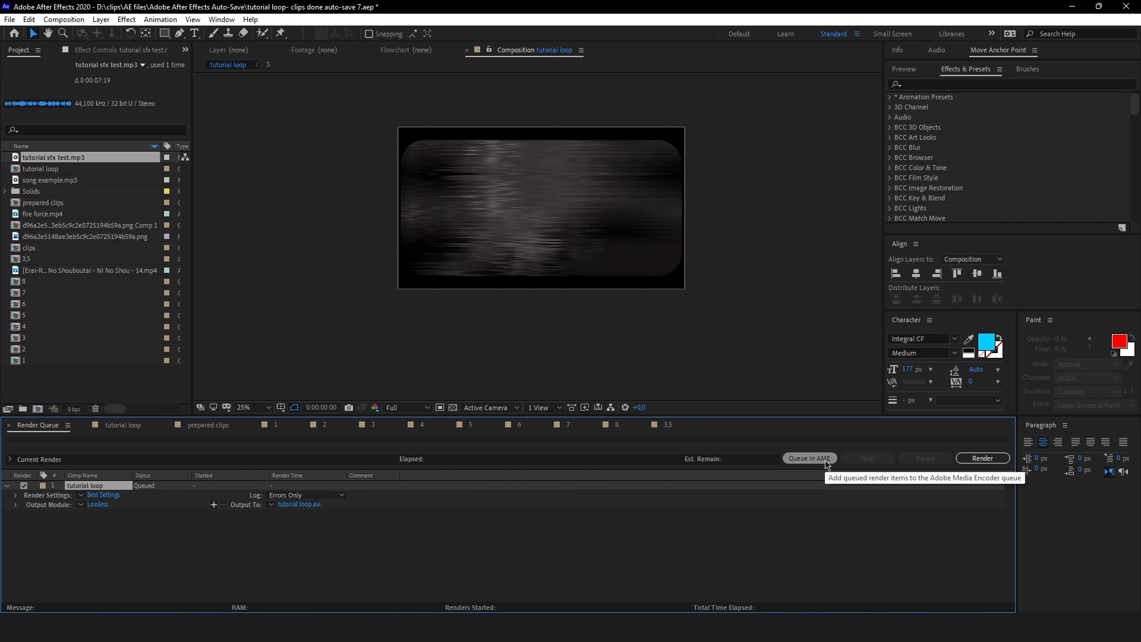
mouse_move(195, 487)
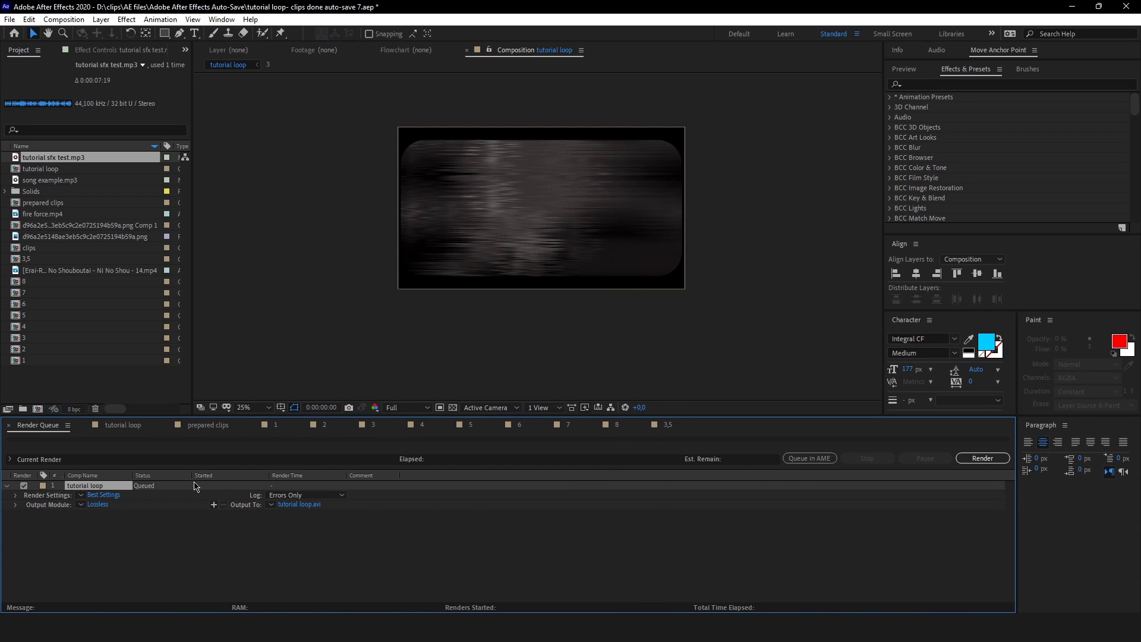
click(97, 503)
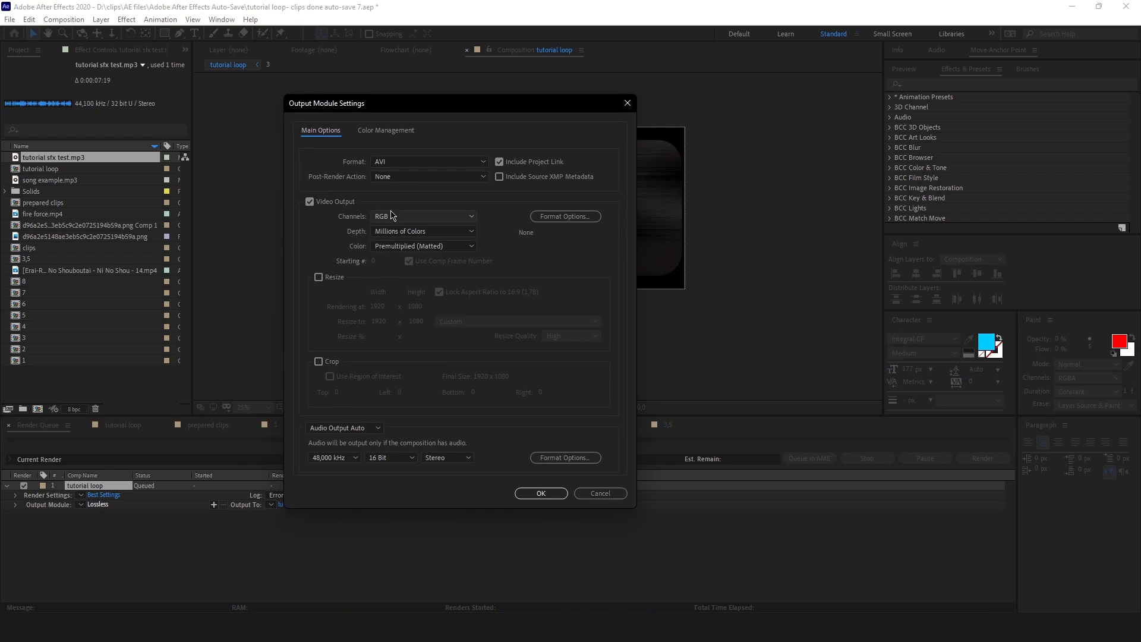
click(540, 492)
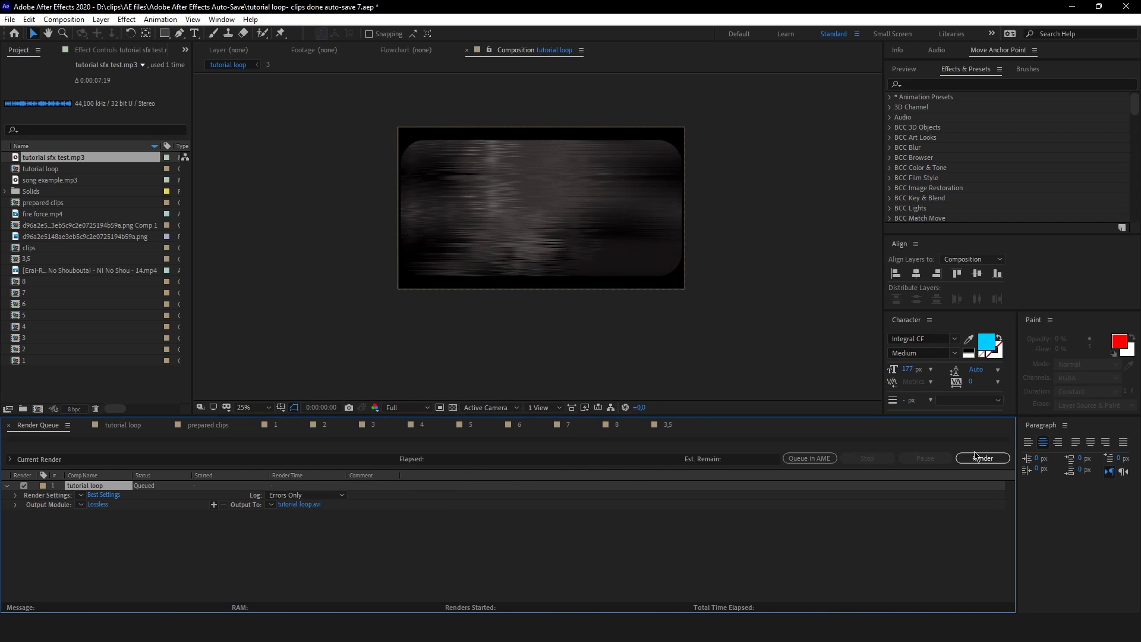
mouse_move(113, 503)
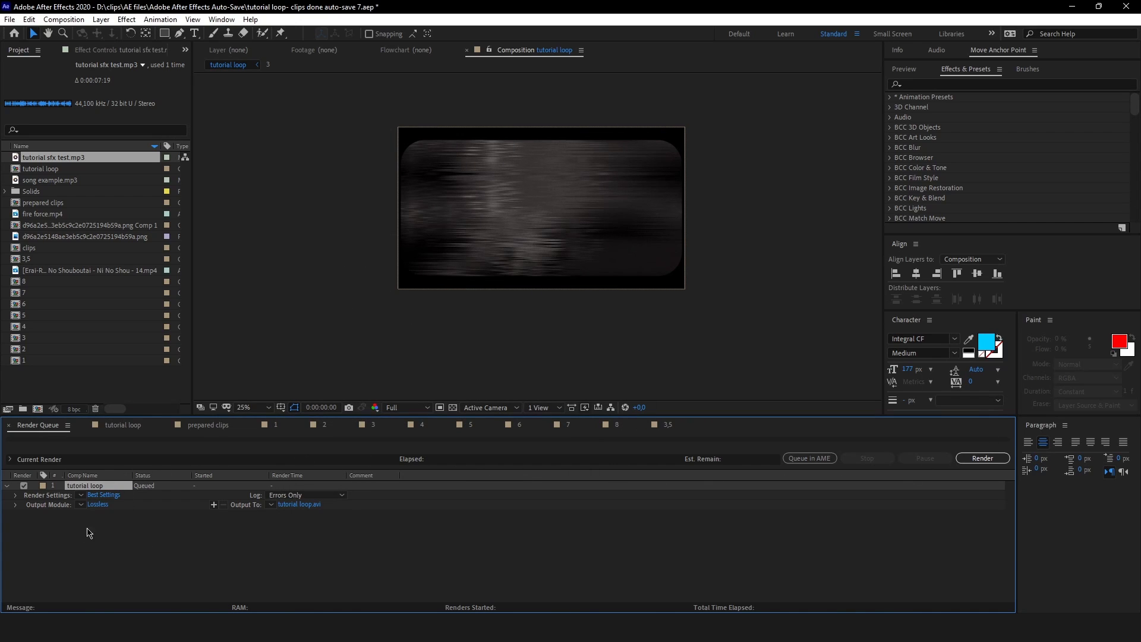
mouse_move(124, 512)
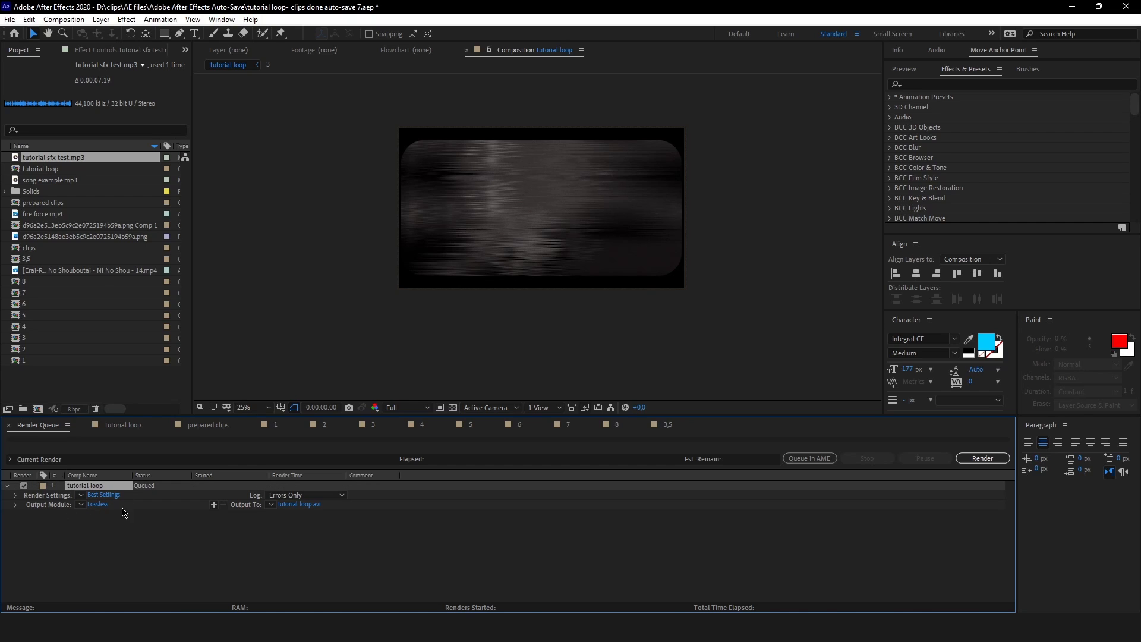
click(97, 503)
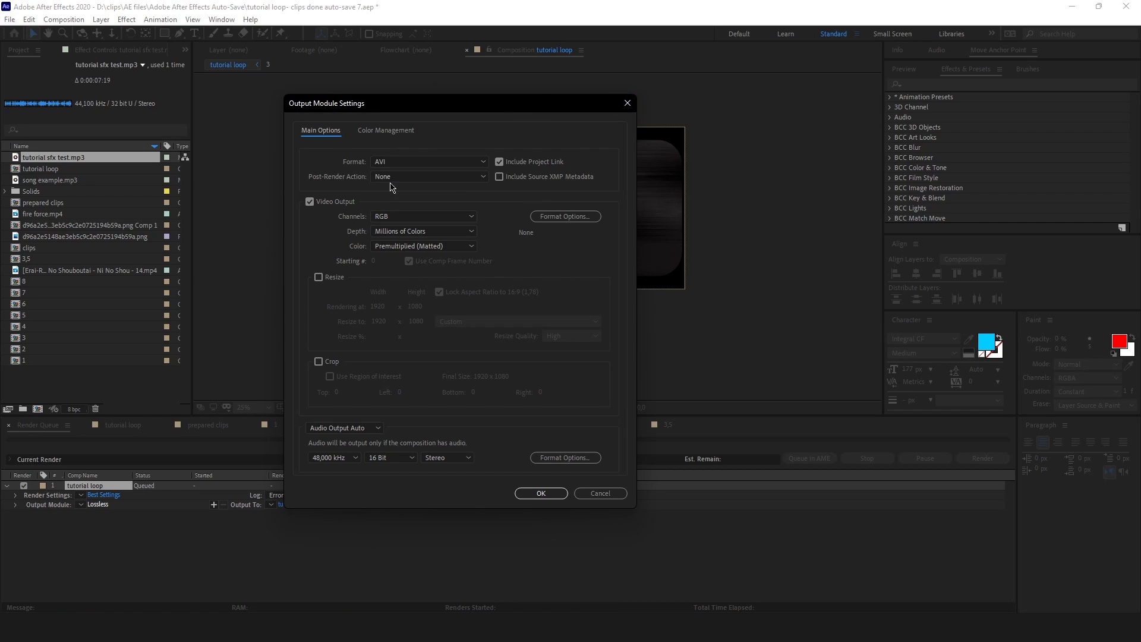
click(540, 493)
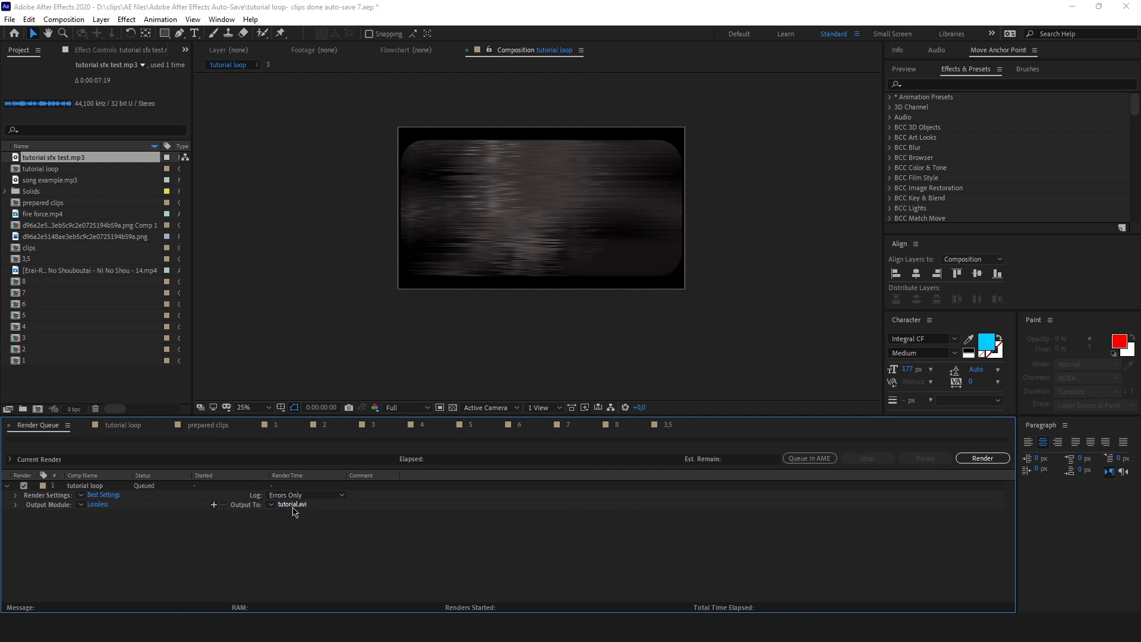
- Save the render output as tutorial.avi in the render tutorial folder on the external drive
click(292, 505)
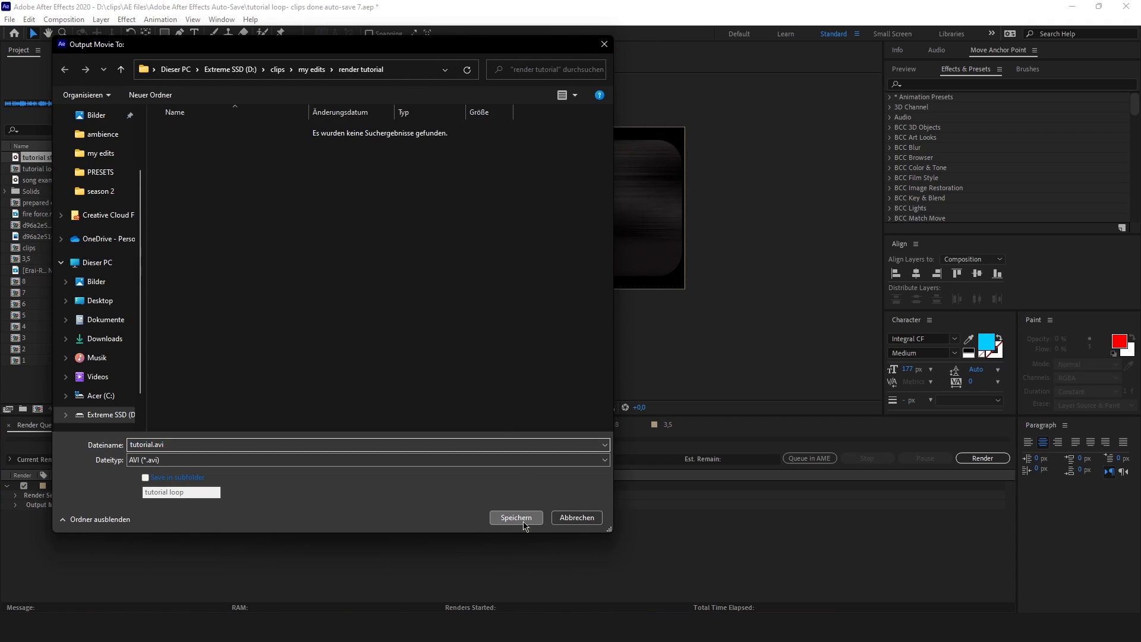
click(515, 517)
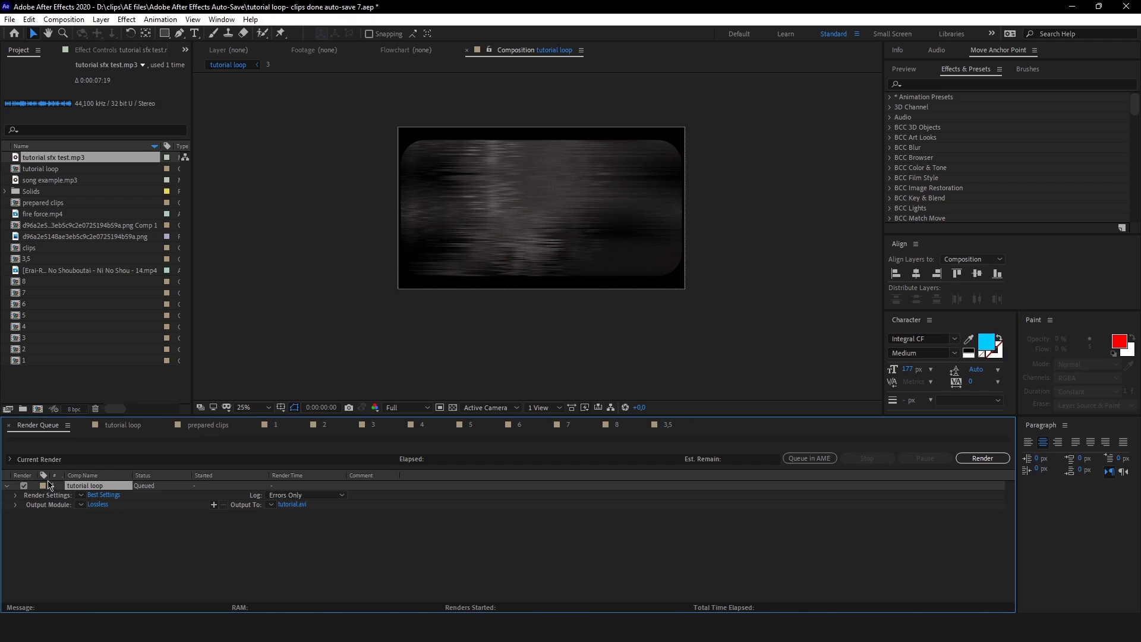
- Render the queued tutorial loop composition until its status reads Done
click(982, 458)
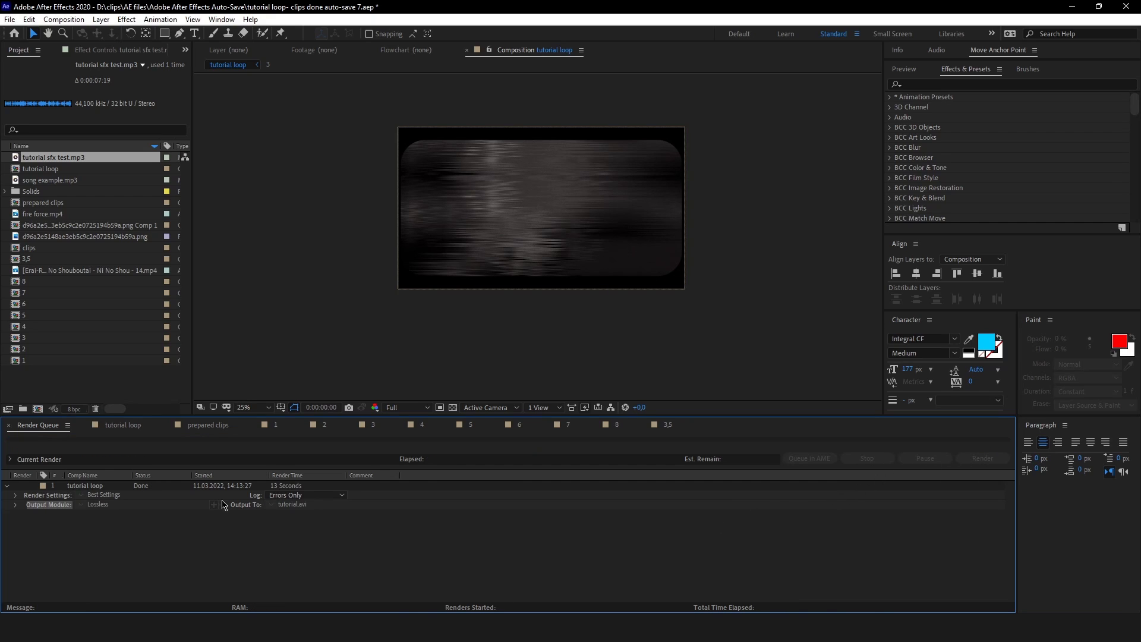
mouse_move(507, 455)
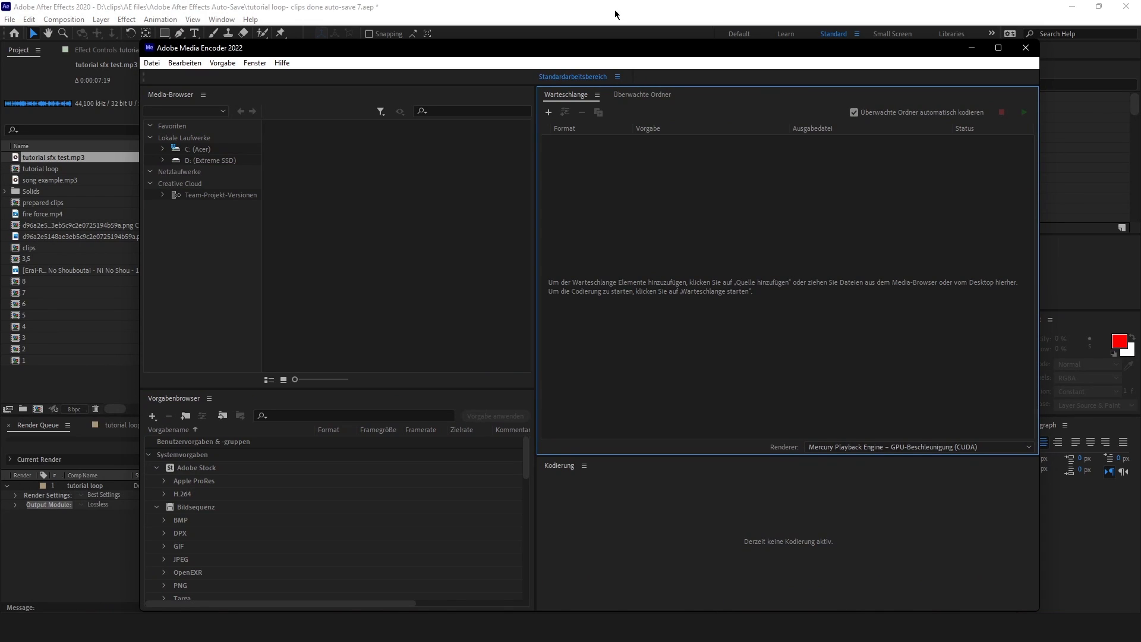
mouse_move(40, 7)
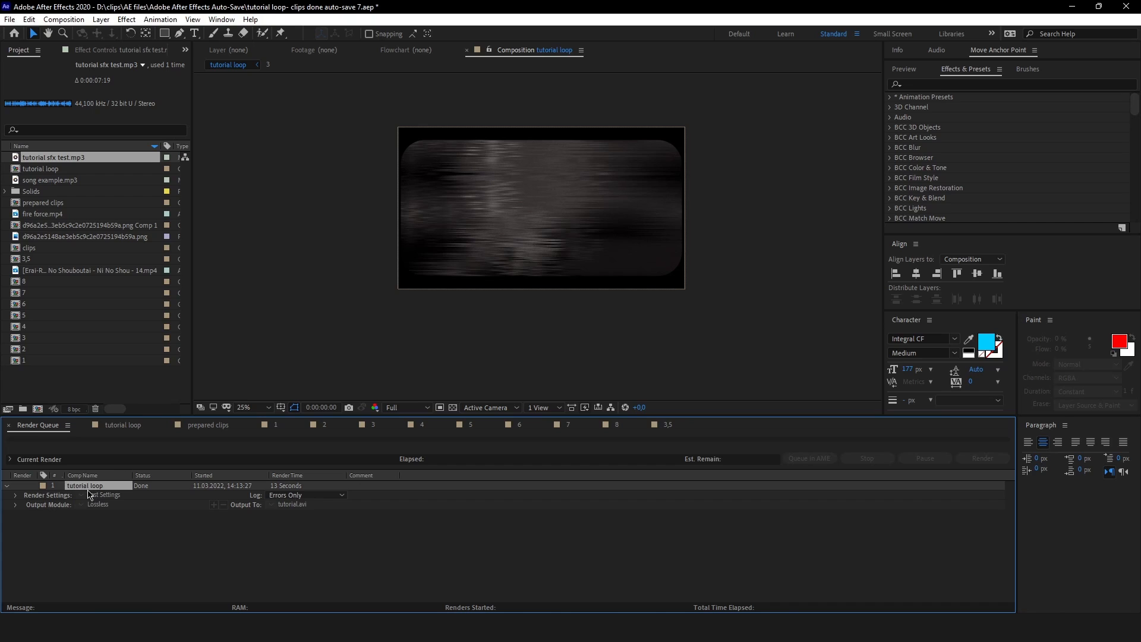
mouse_move(880, 476)
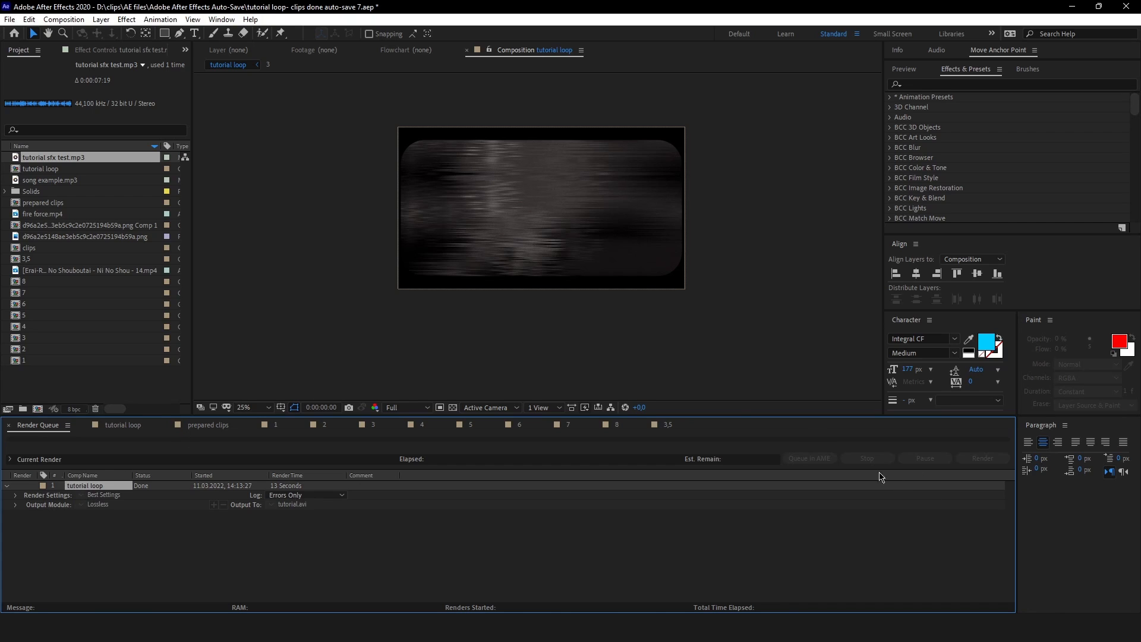
mouse_move(513, 554)
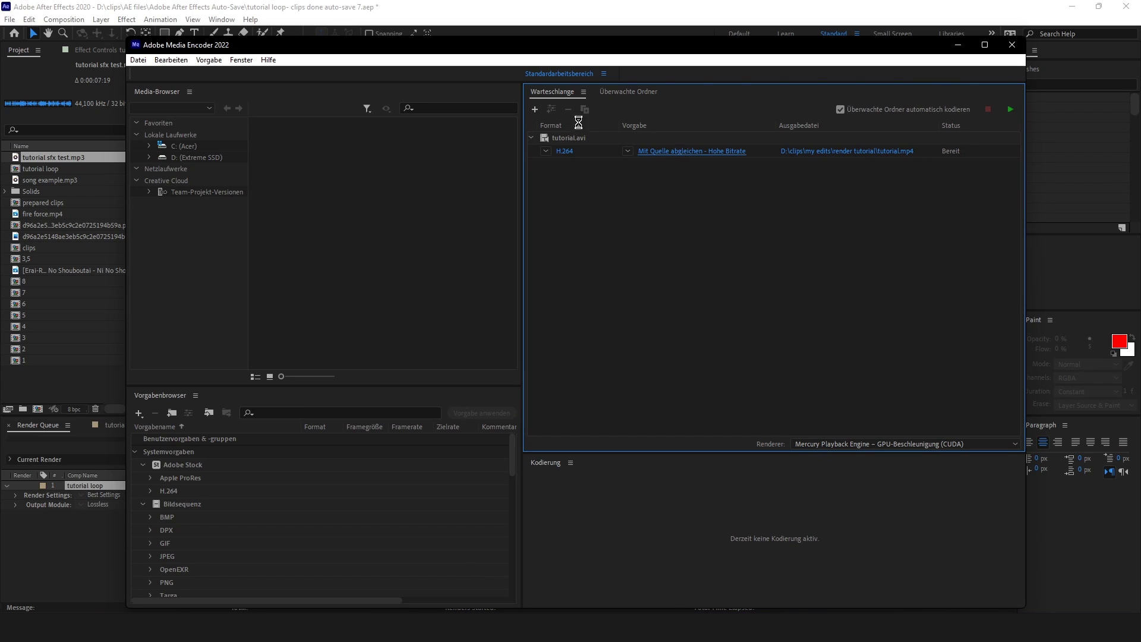
- Enable maximum bit depth and set bitrate encoding to two-pass VBR after trying CBR
click(690, 151)
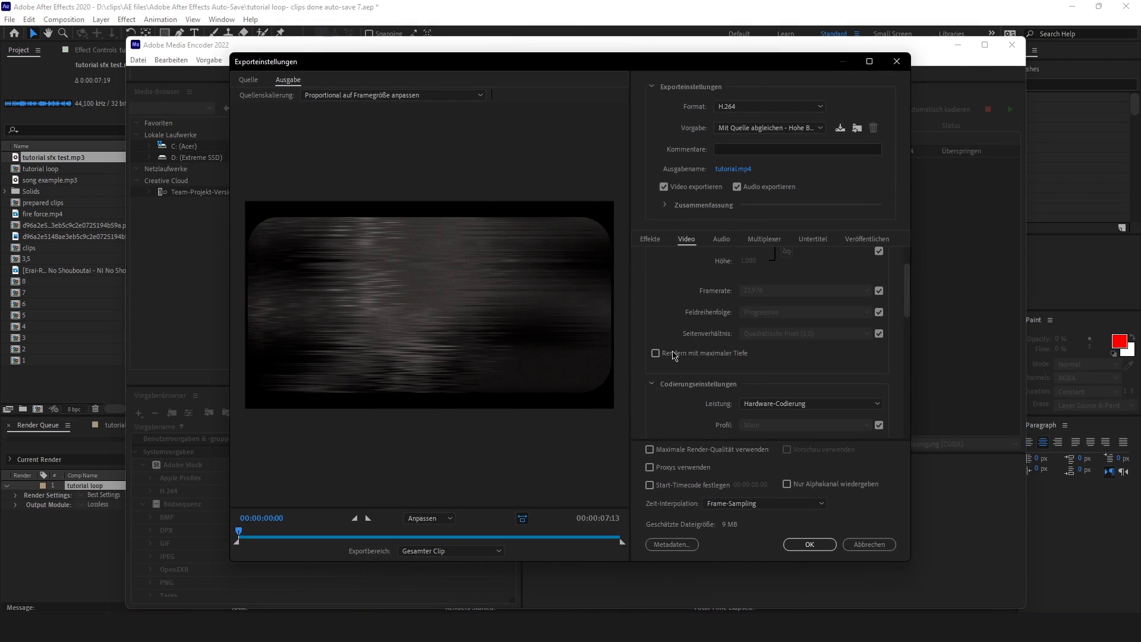
click(655, 353)
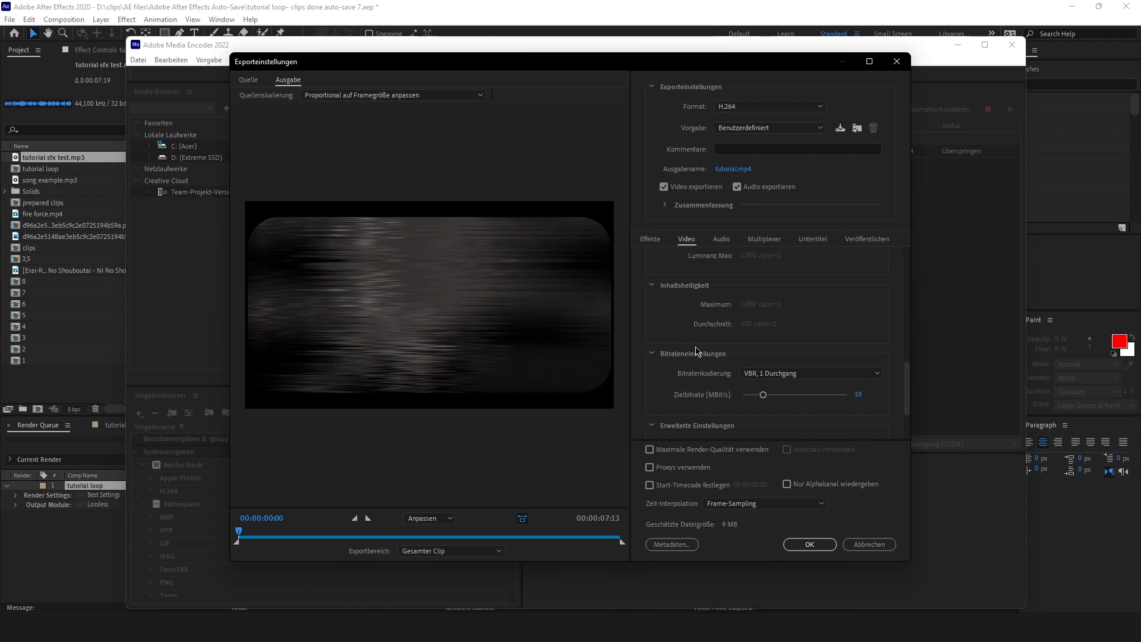
click(810, 315)
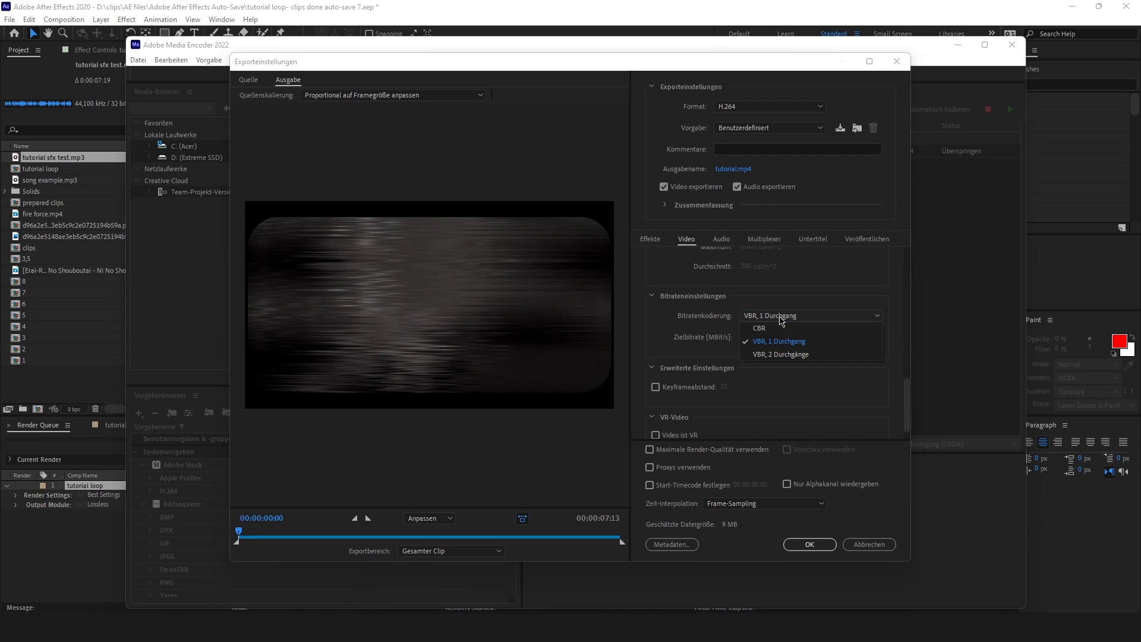
mouse_move(813, 325)
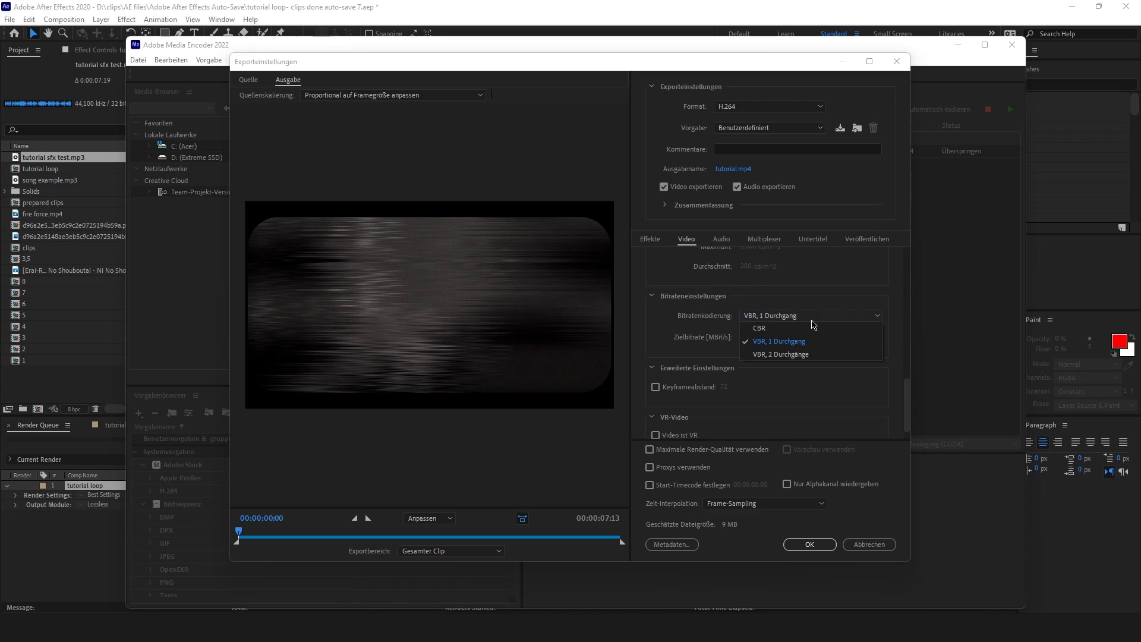
mouse_move(759, 328)
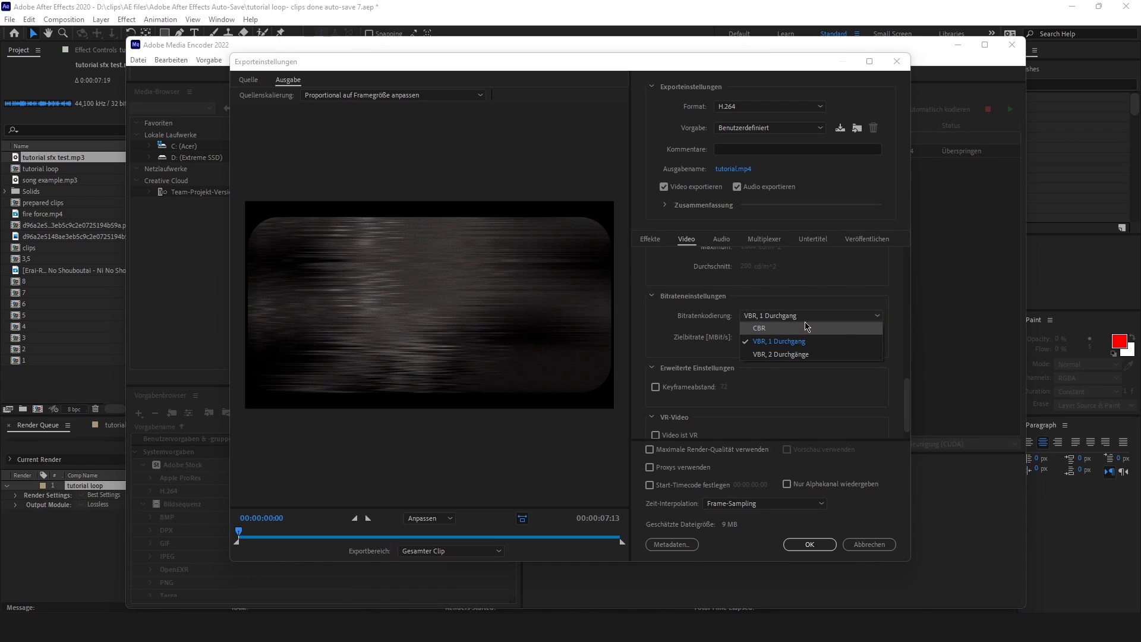
click(758, 328)
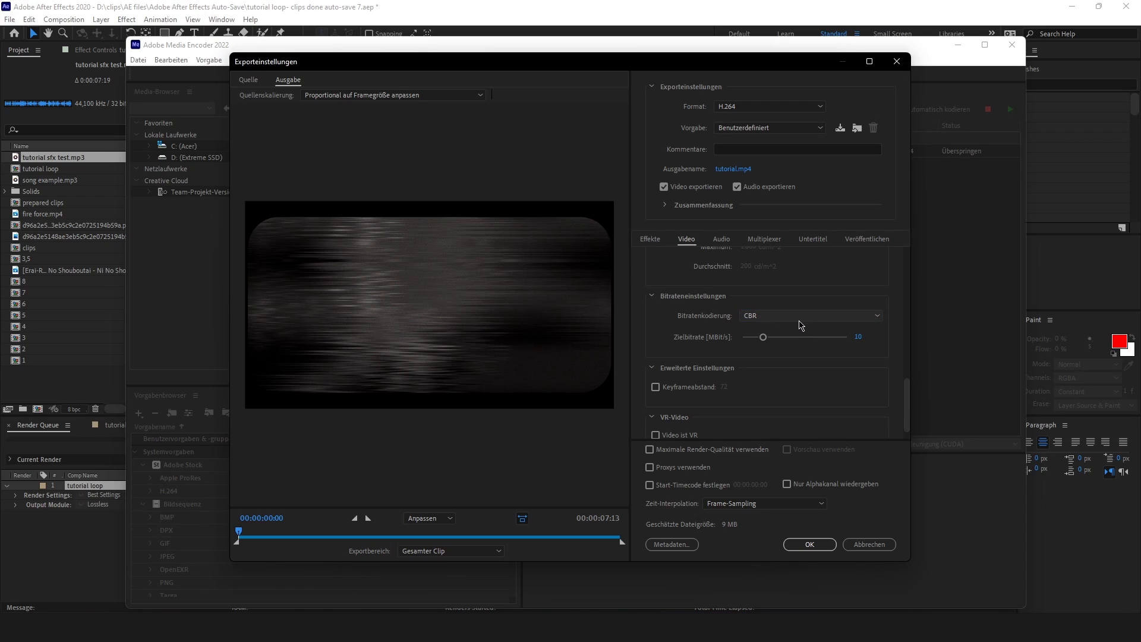
click(810, 315)
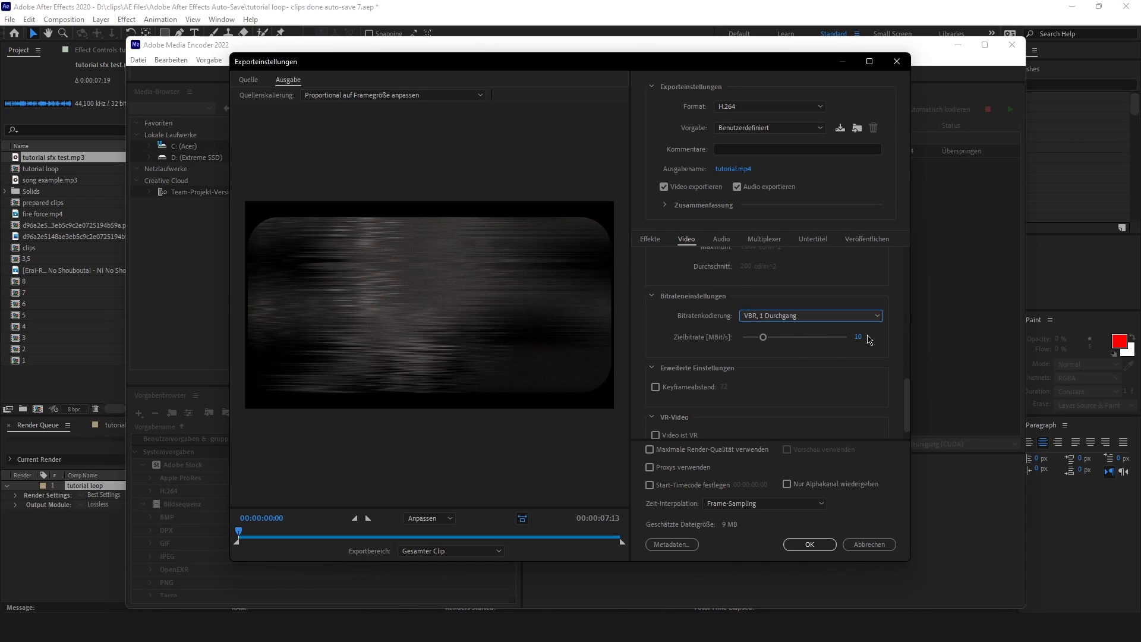
click(810, 315)
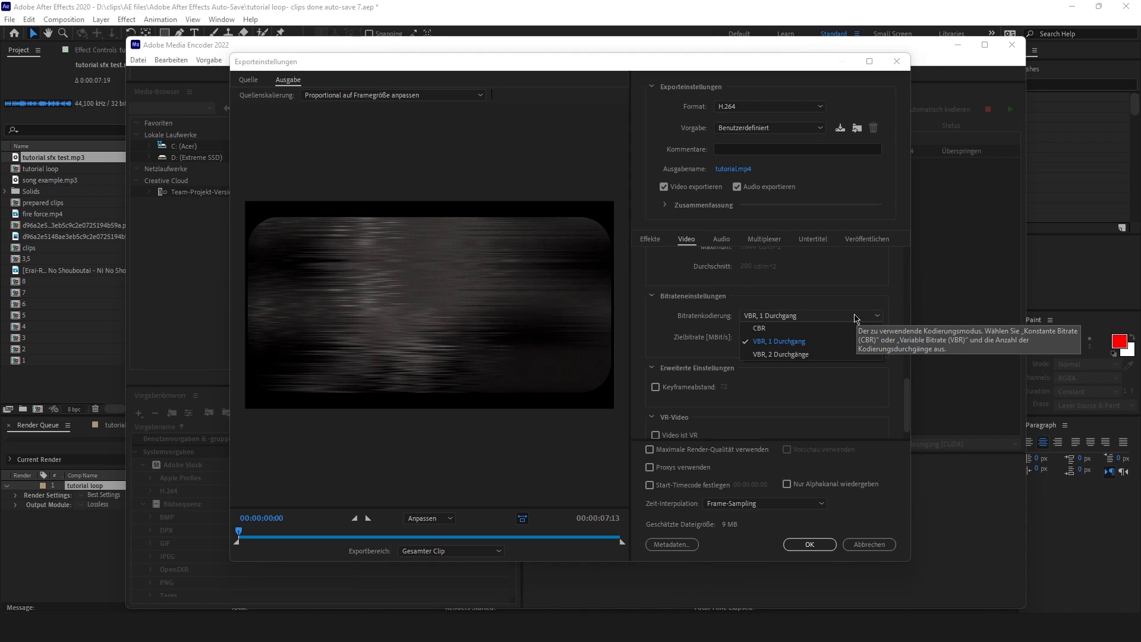
mouse_move(790, 355)
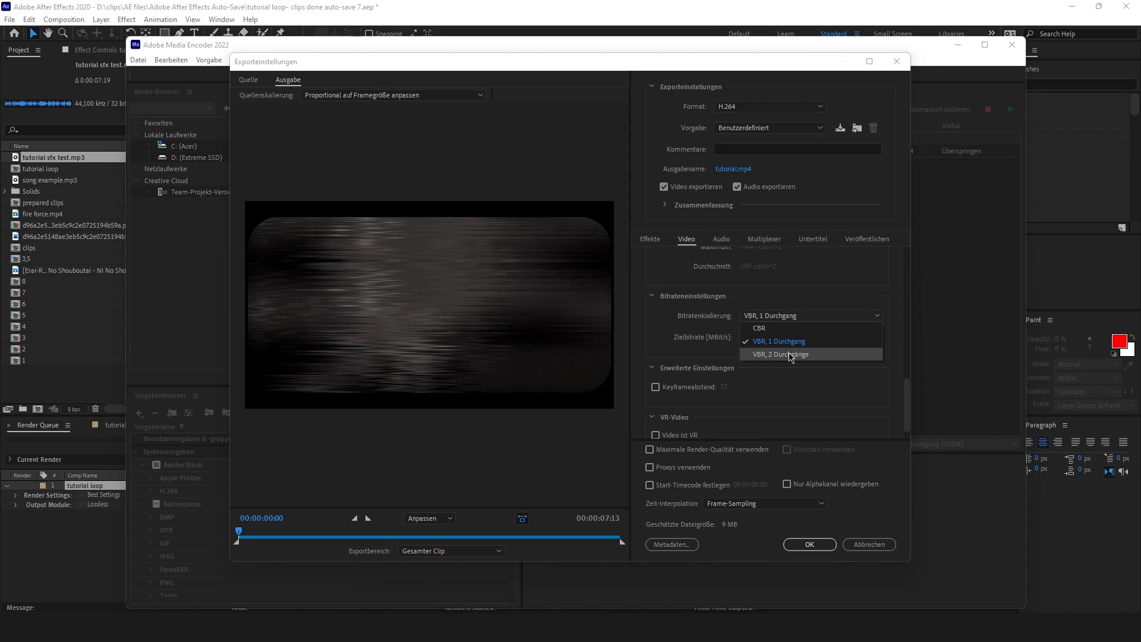
click(779, 354)
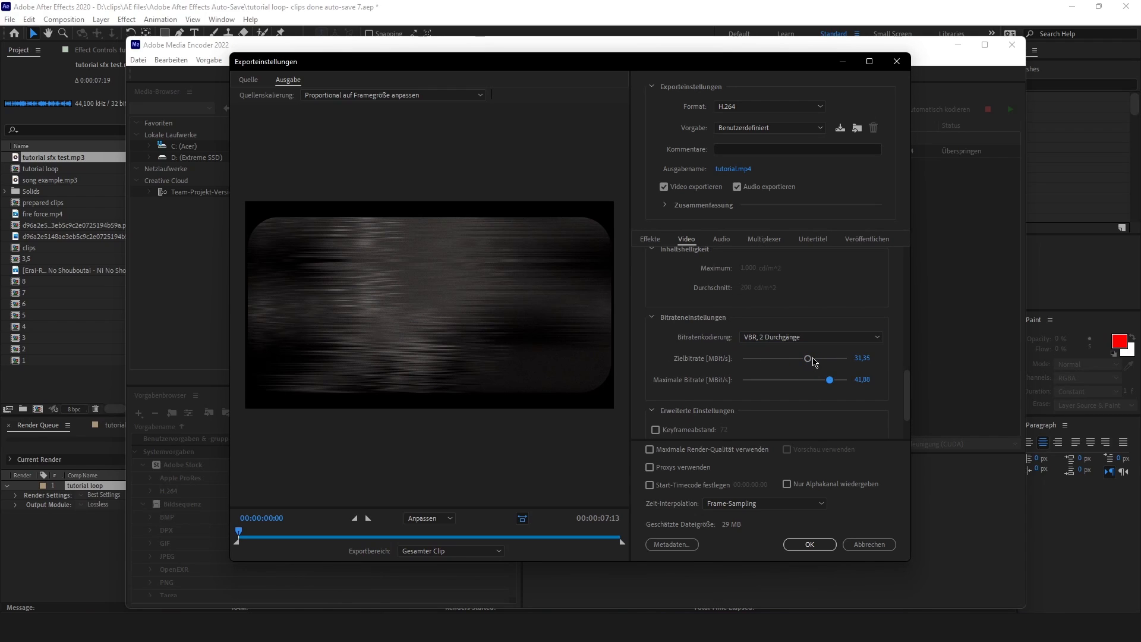
- Raise the target bitrate to about 39.32 Mbps
drag(806, 357, 823, 357)
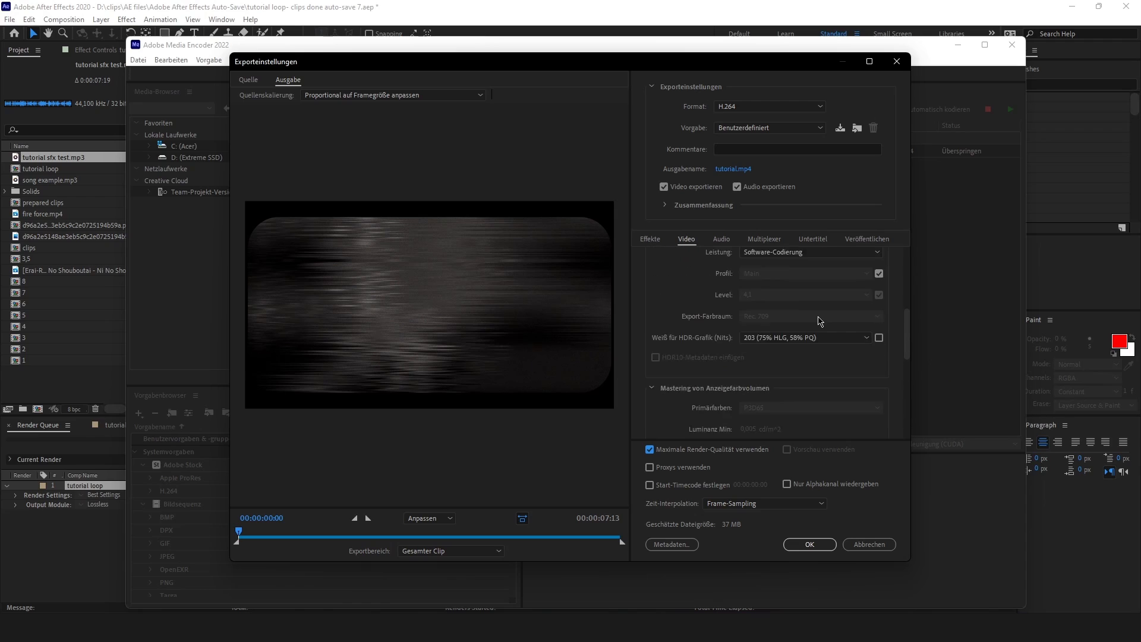
scroll(down, 3)
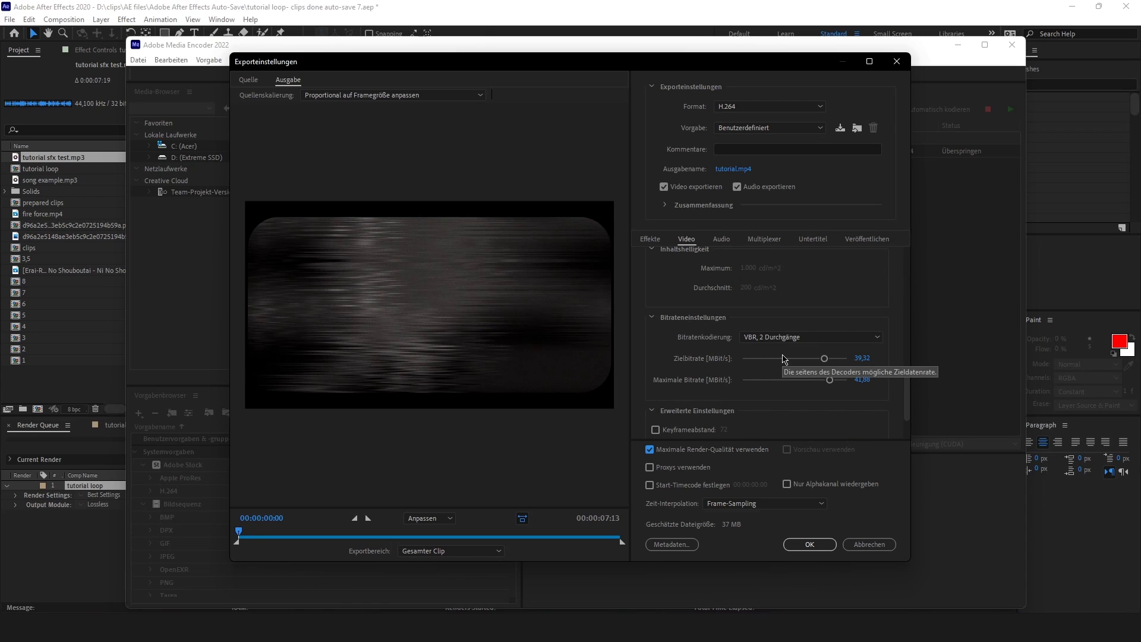
mouse_move(905, 391)
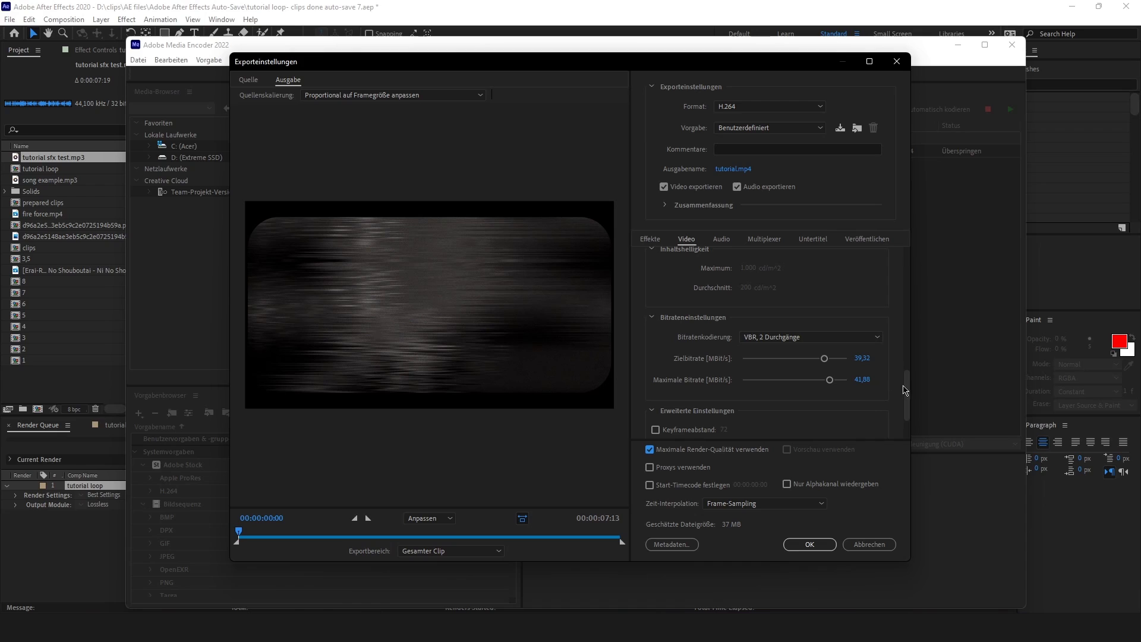
scroll(down, 3)
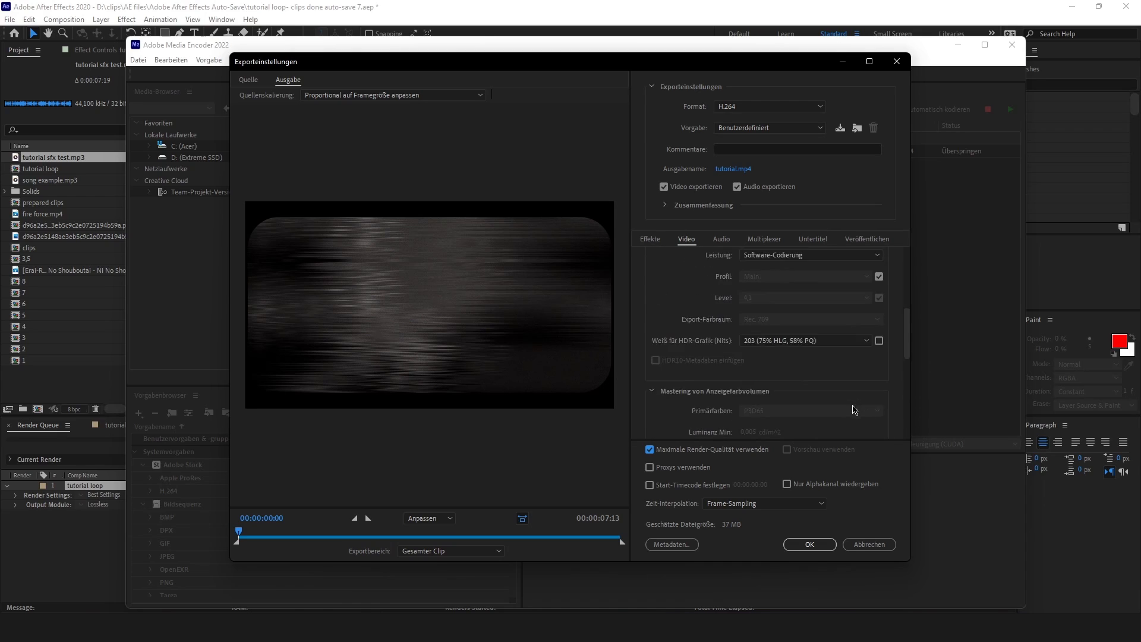
scroll(down, 3)
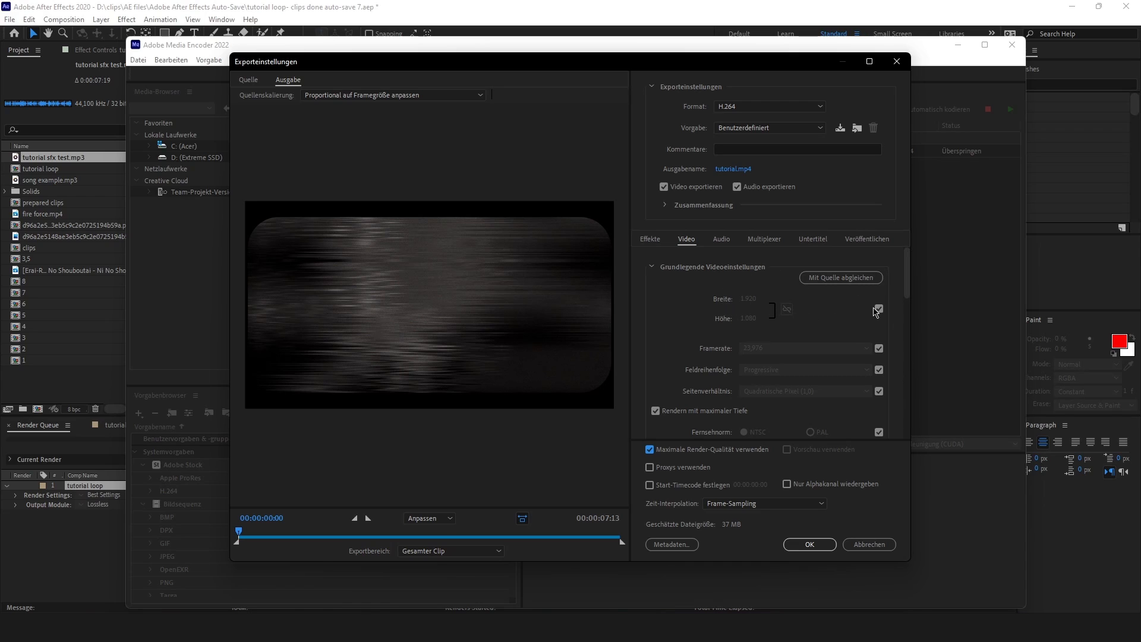
mouse_move(878, 311)
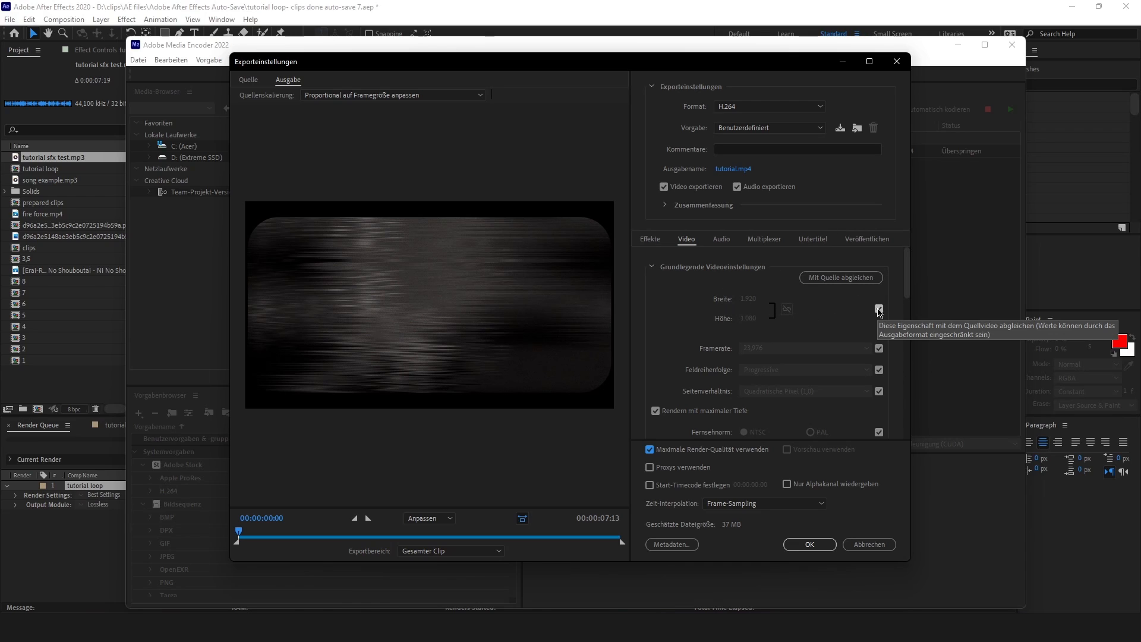
- Unlink frame size from source with locked proportions, enter width 3840 and raise maximum bitrate to about 48.58 Mbps
click(879, 309)
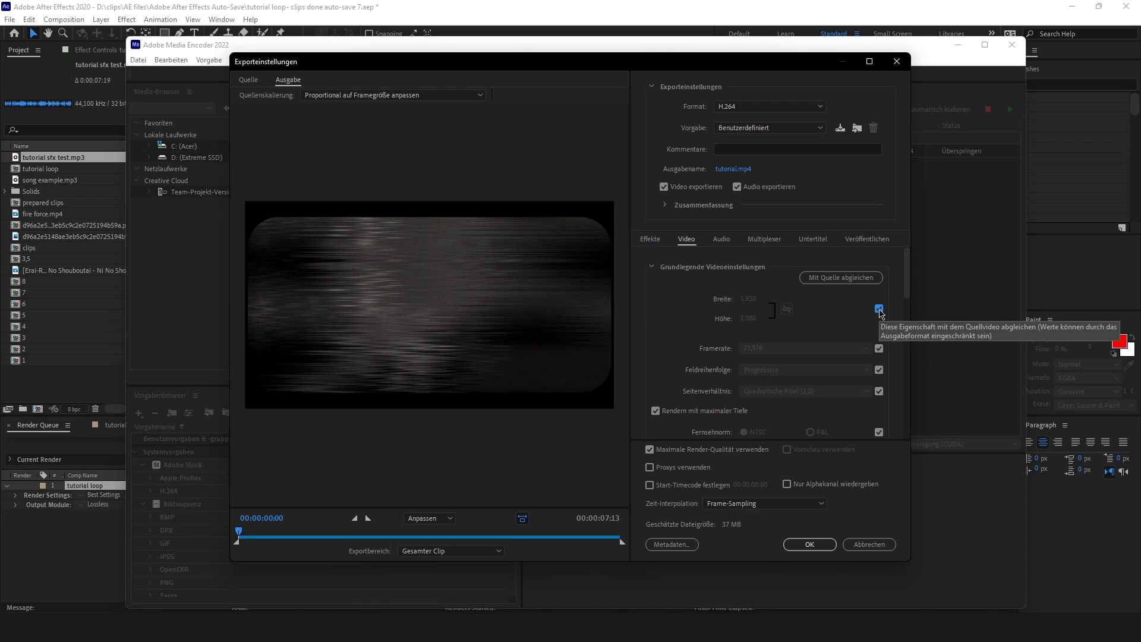
mouse_move(870, 321)
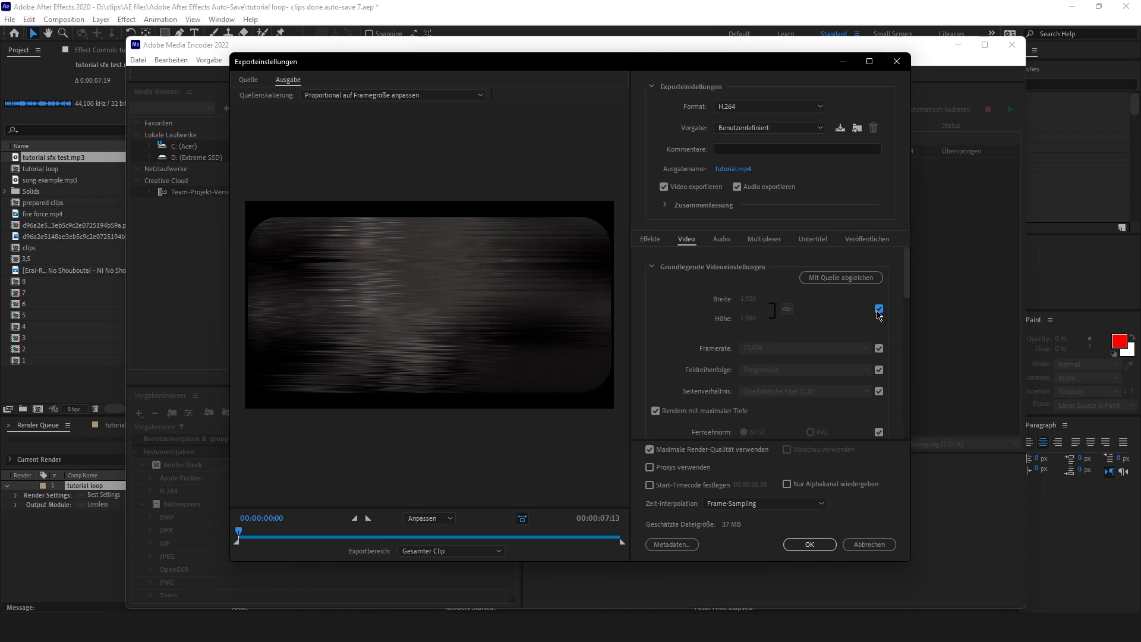
click(879, 309)
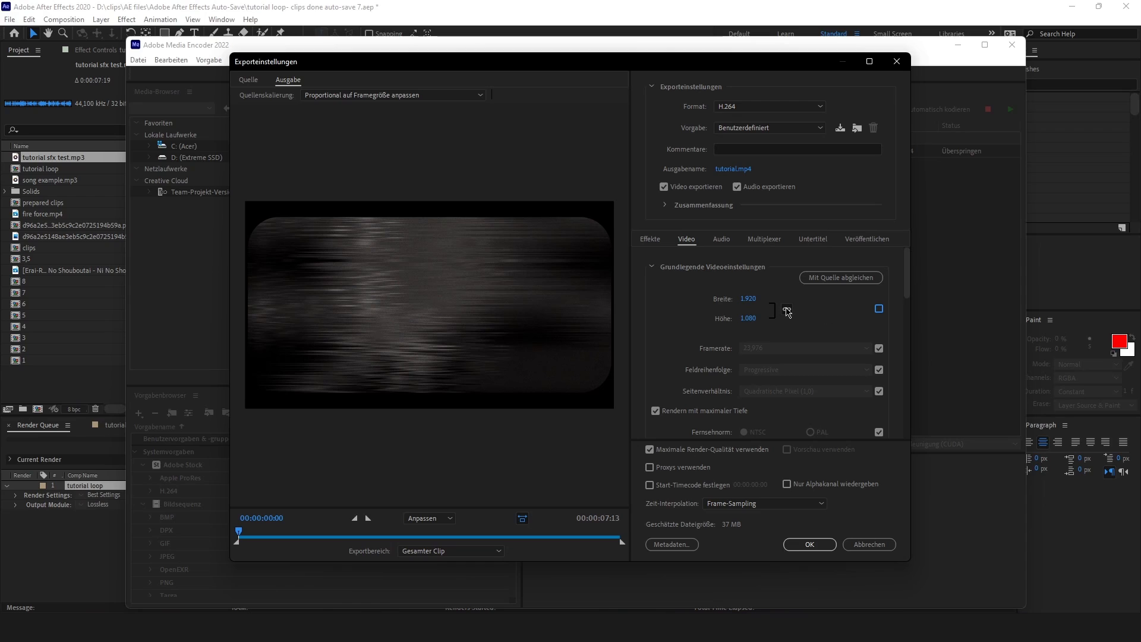
click(785, 308)
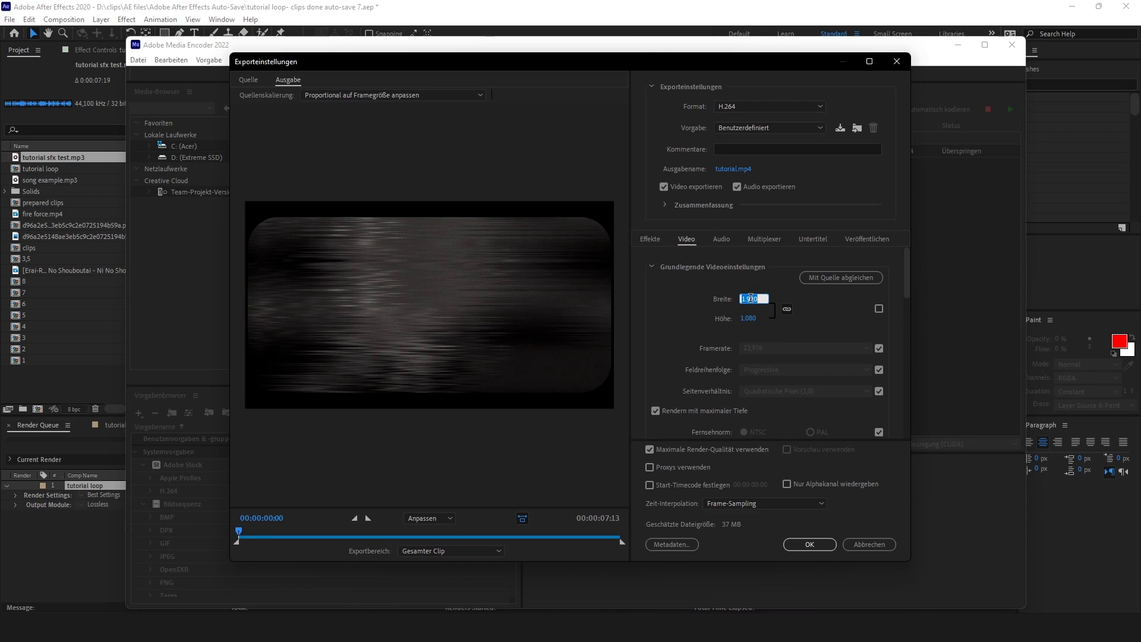
text(3840)
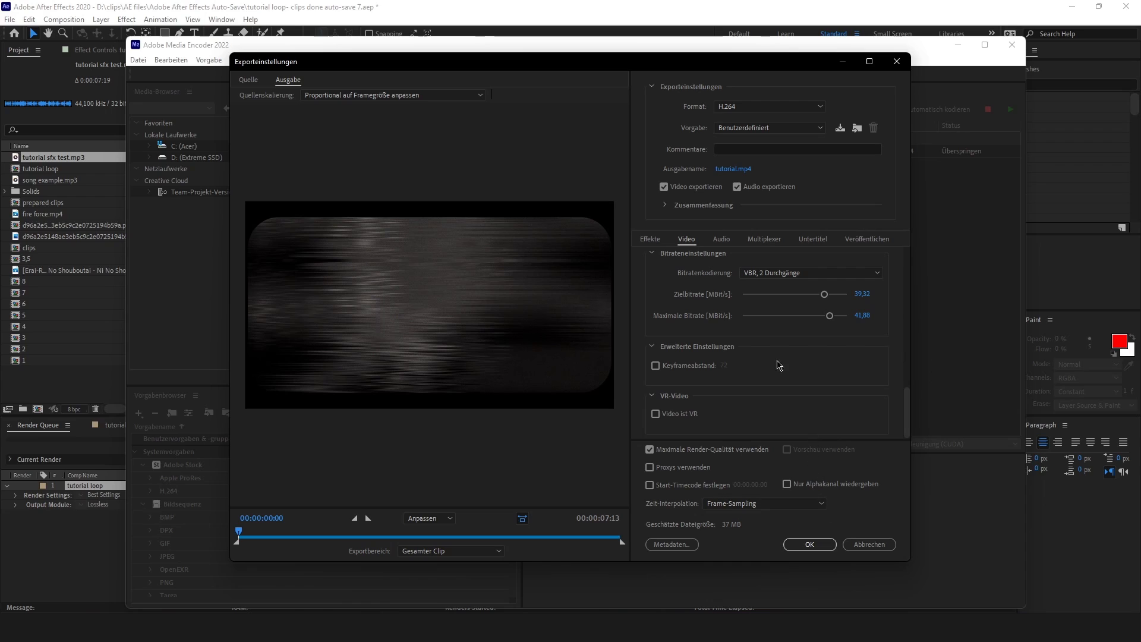
drag(829, 315, 843, 314)
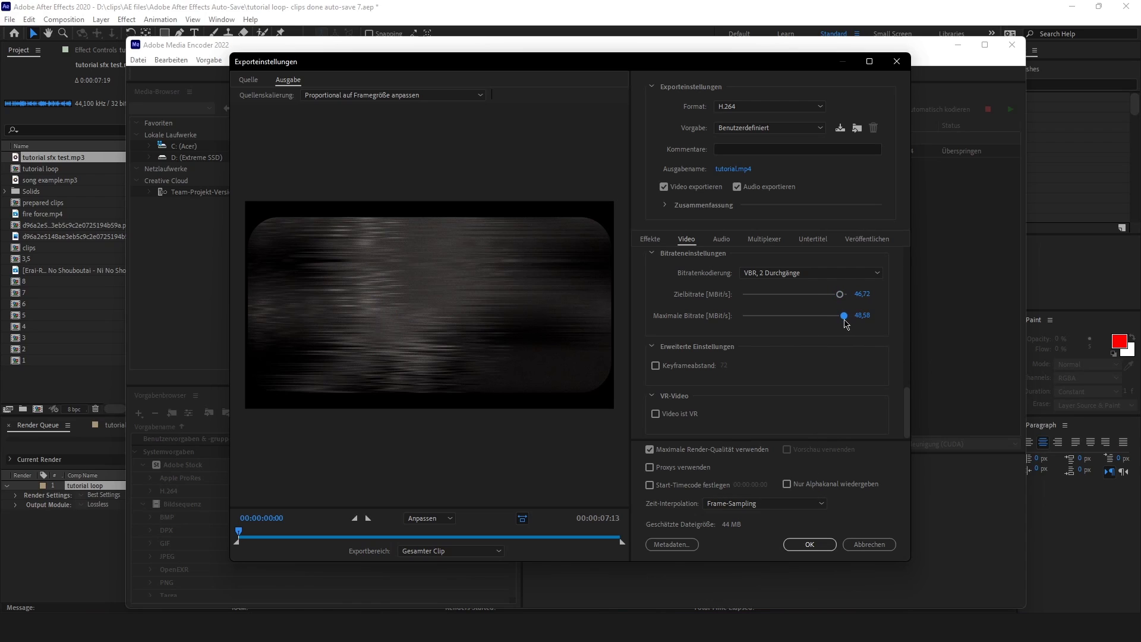
mouse_move(703, 413)
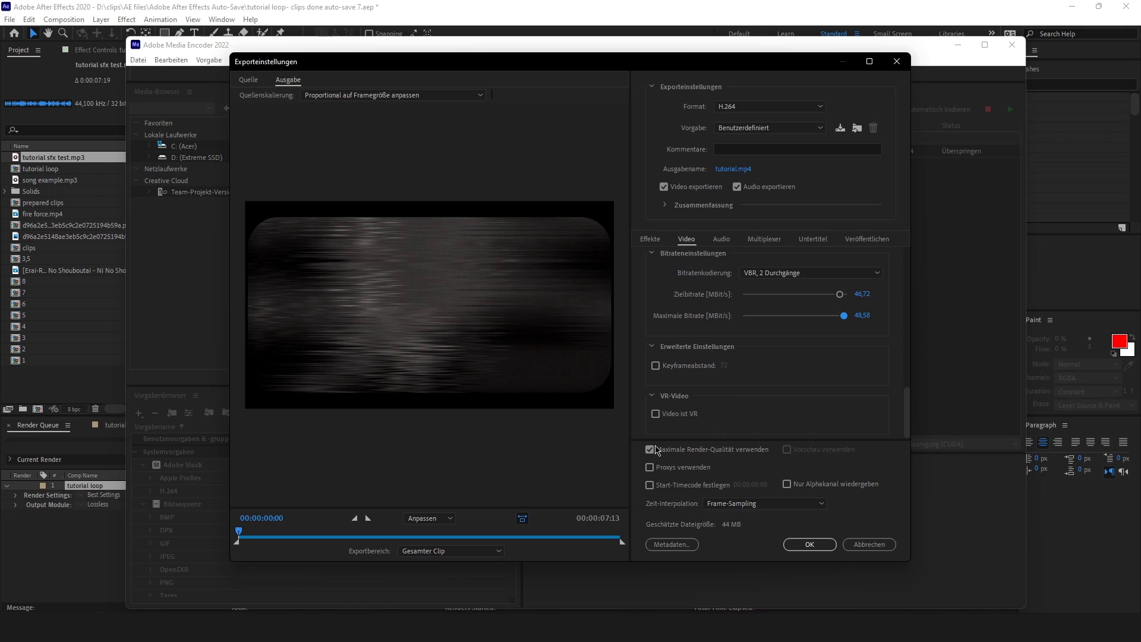
mouse_move(710, 457)
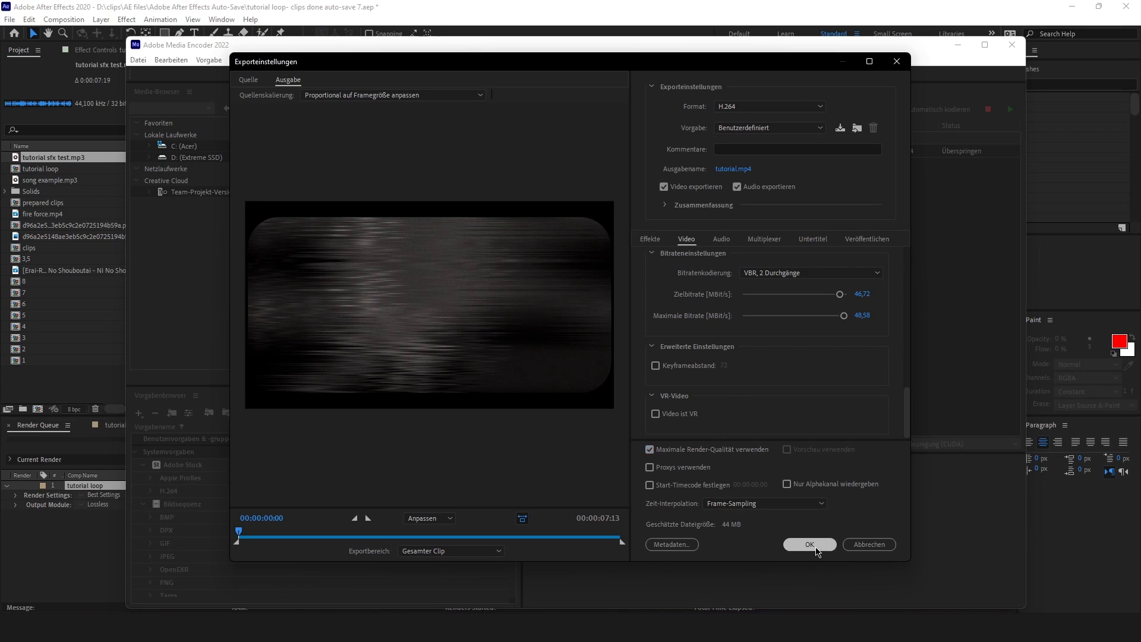
- Confirm the export settings, keep the tutorial1.mp4 output path and start the encoding queue
click(808, 544)
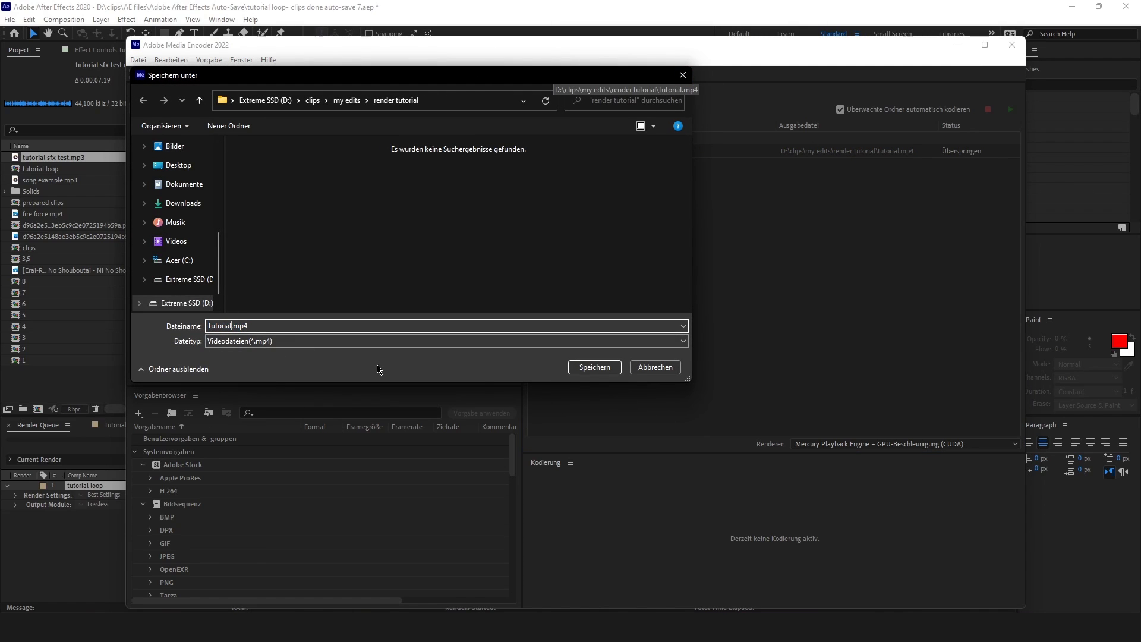
click(593, 367)
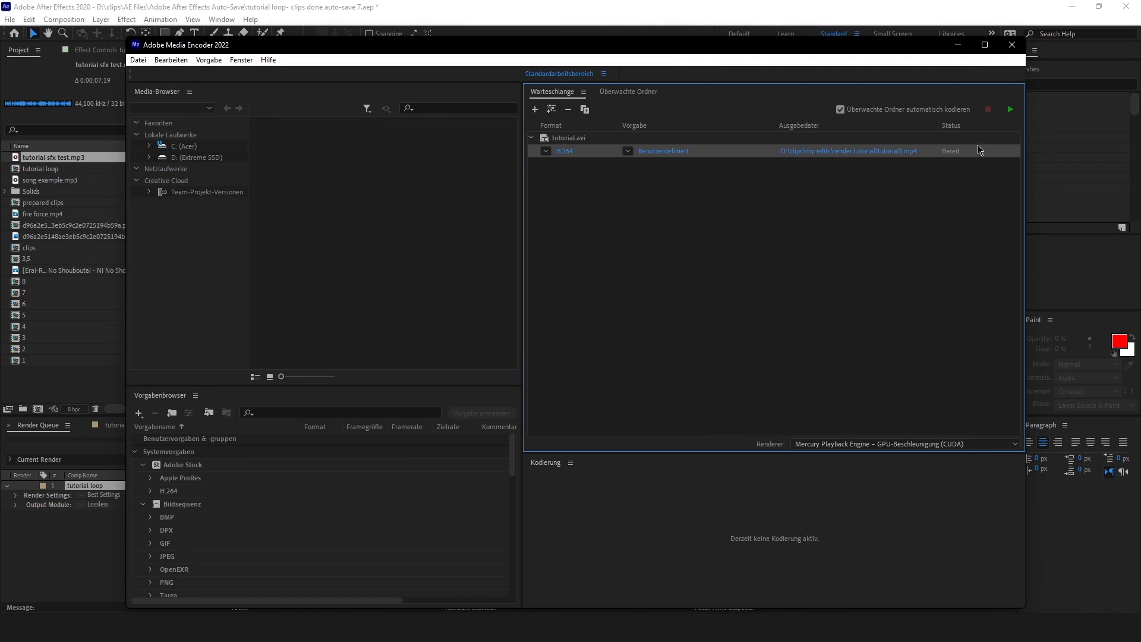
click(1009, 109)
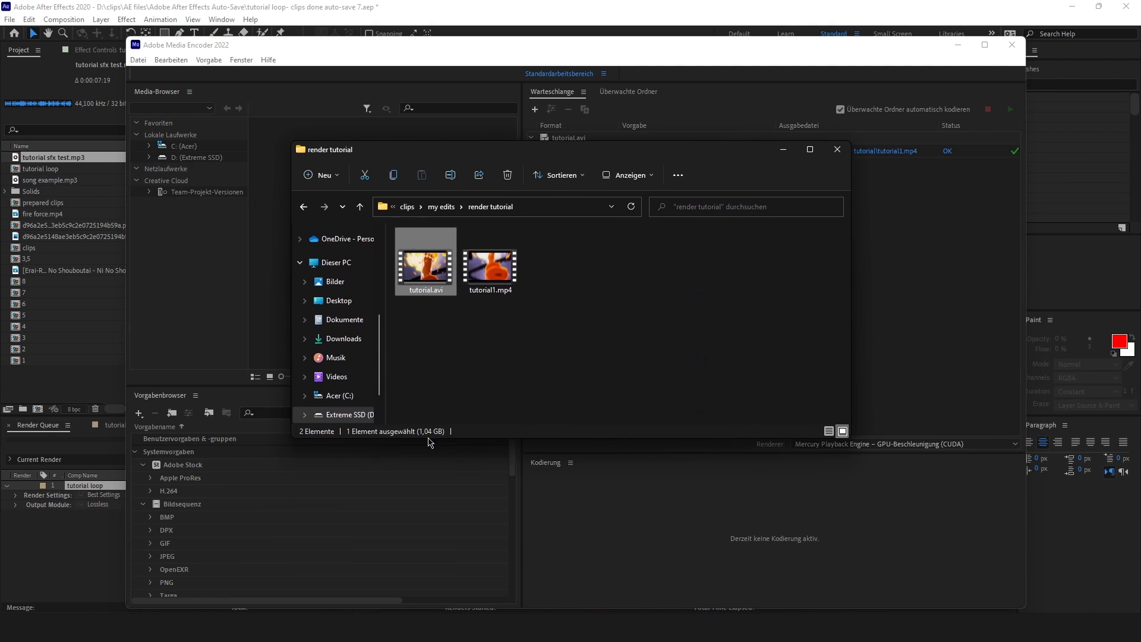
click(489, 262)
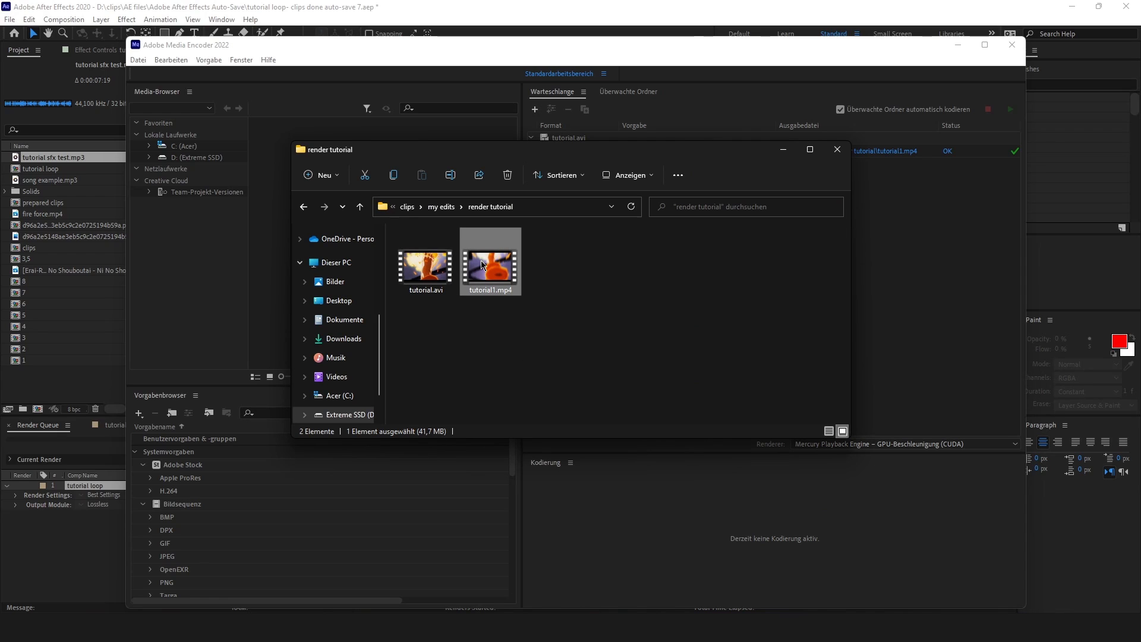
click(489, 260)
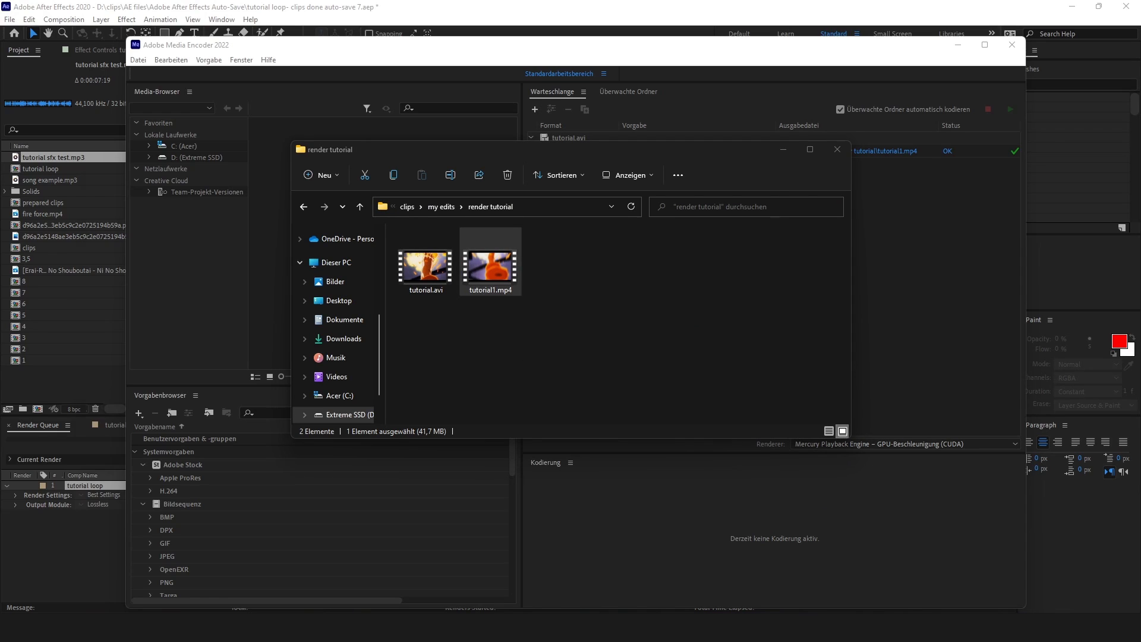
double_click(490, 258)
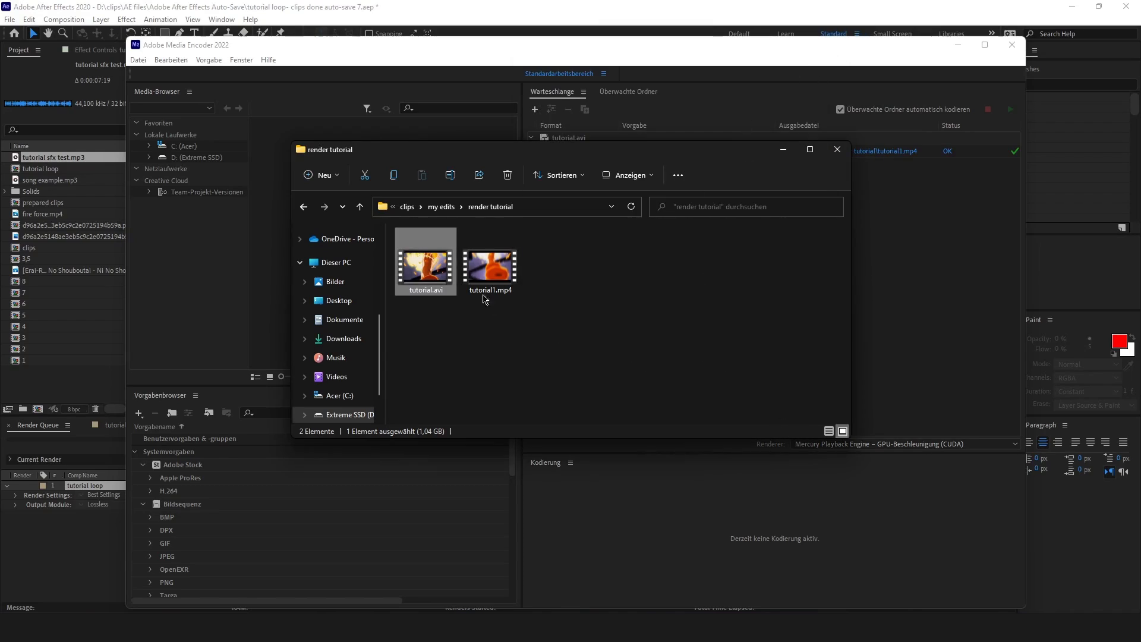
click(490, 262)
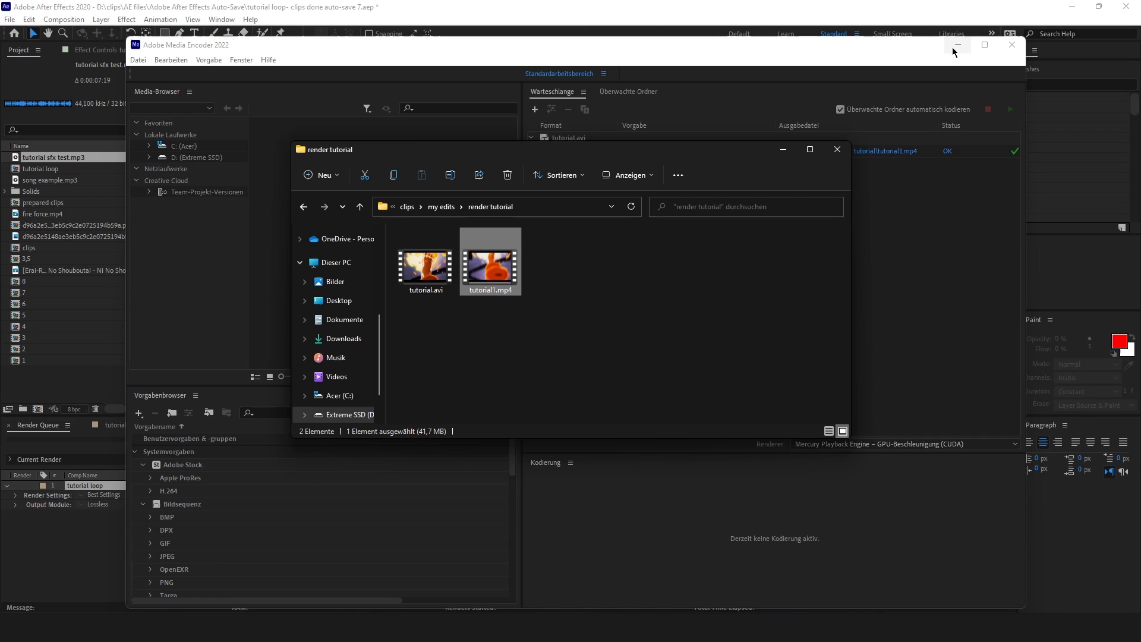
mouse_move(957, 46)
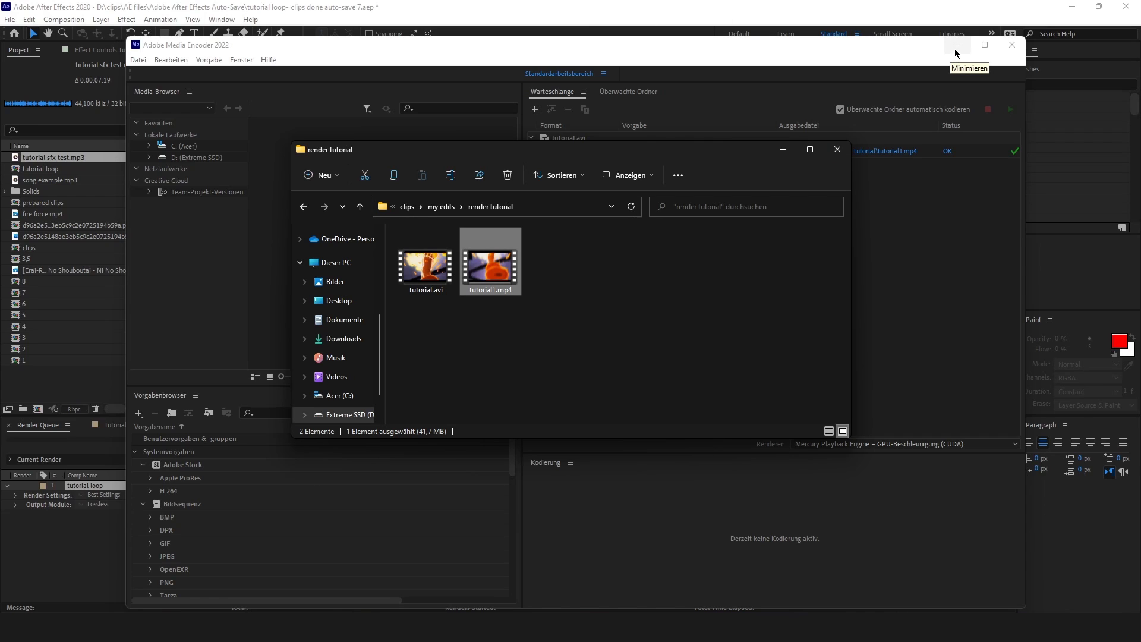
mouse_move(959, 53)
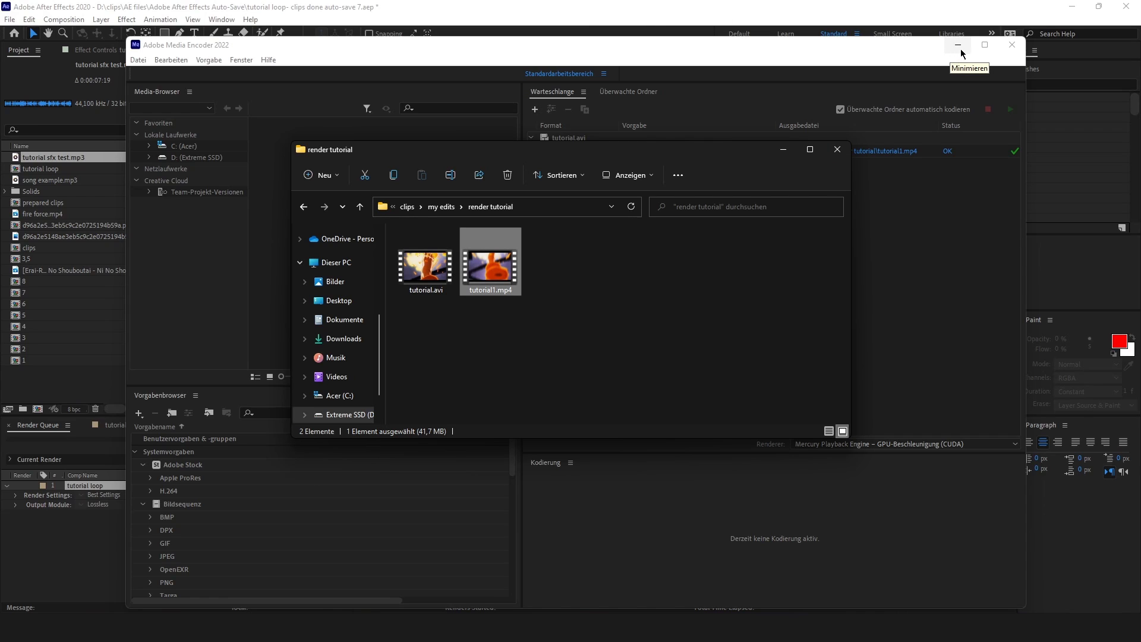
mouse_move(961, 49)
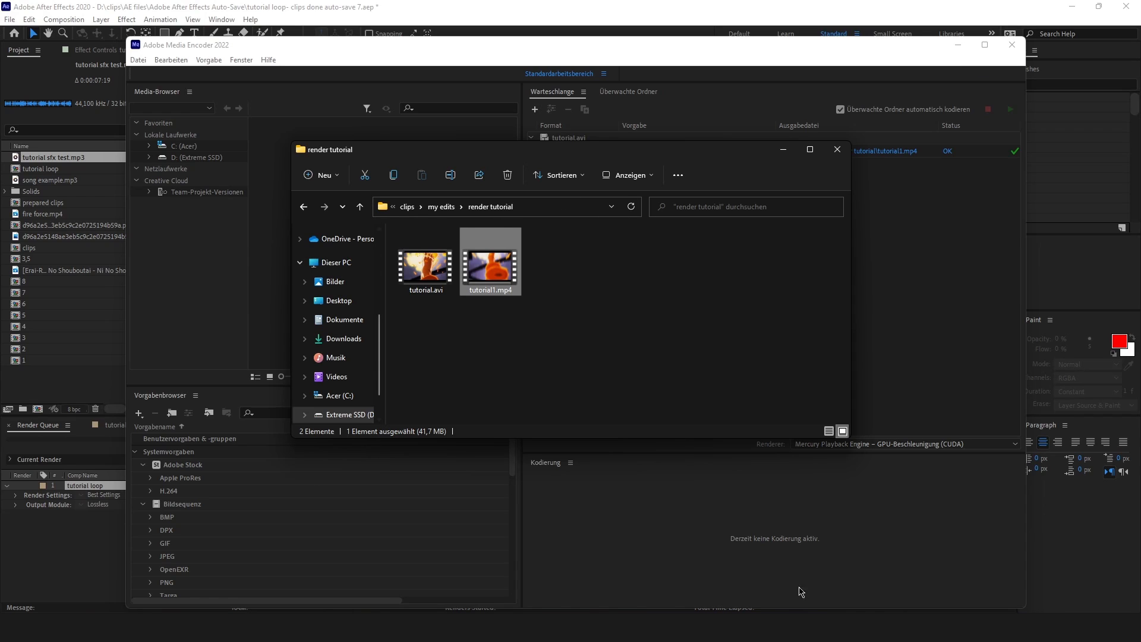
- Launch HandBrake and load tutorial.avi as the single-file source
click(425, 262)
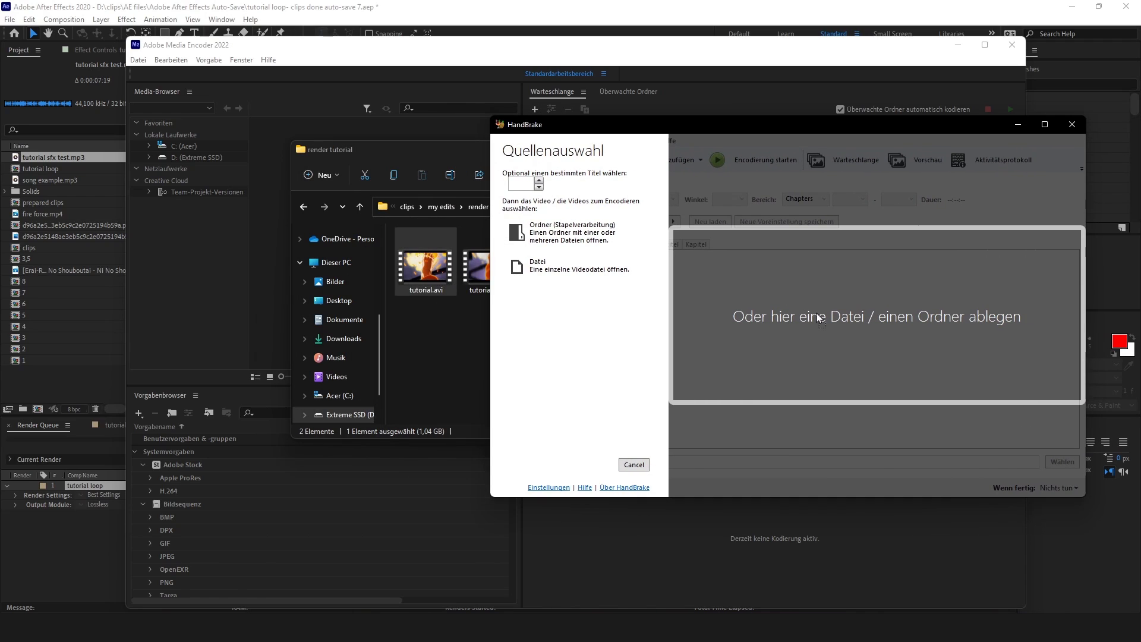
click(536, 264)
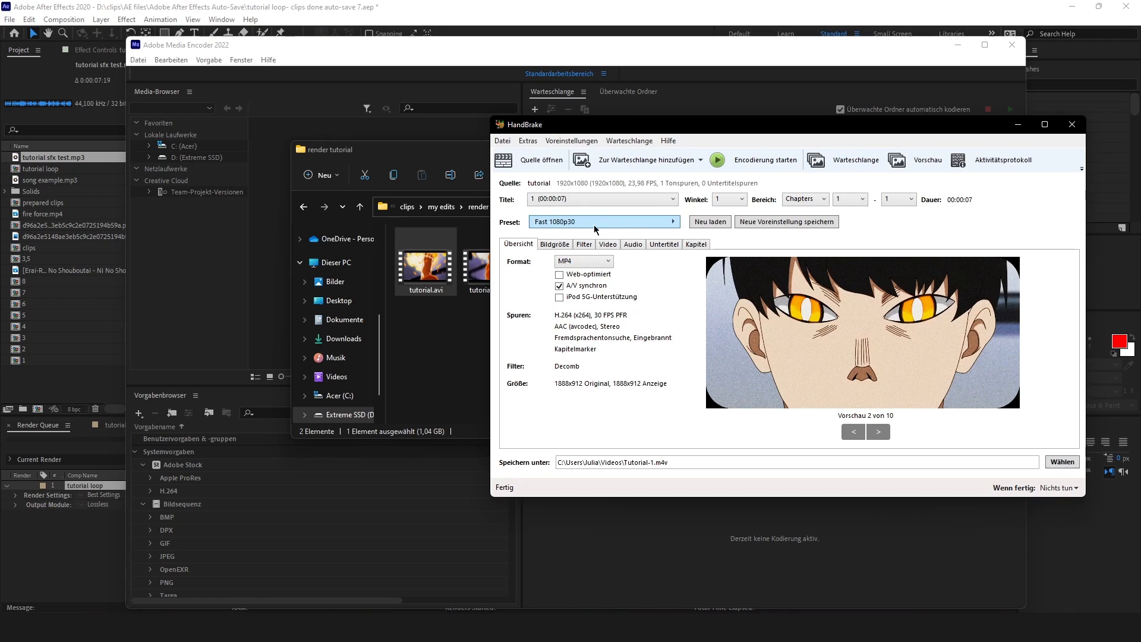
click(554, 244)
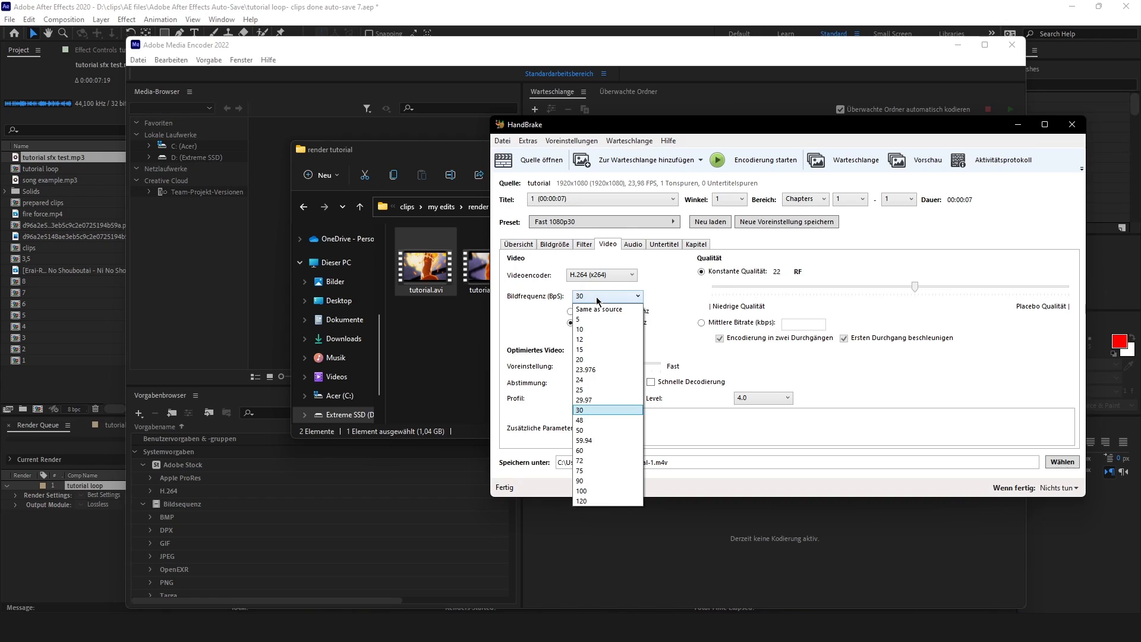
- Keep the source frame rate and raise constant quality to RF 12 before encoding to MP4
click(599, 309)
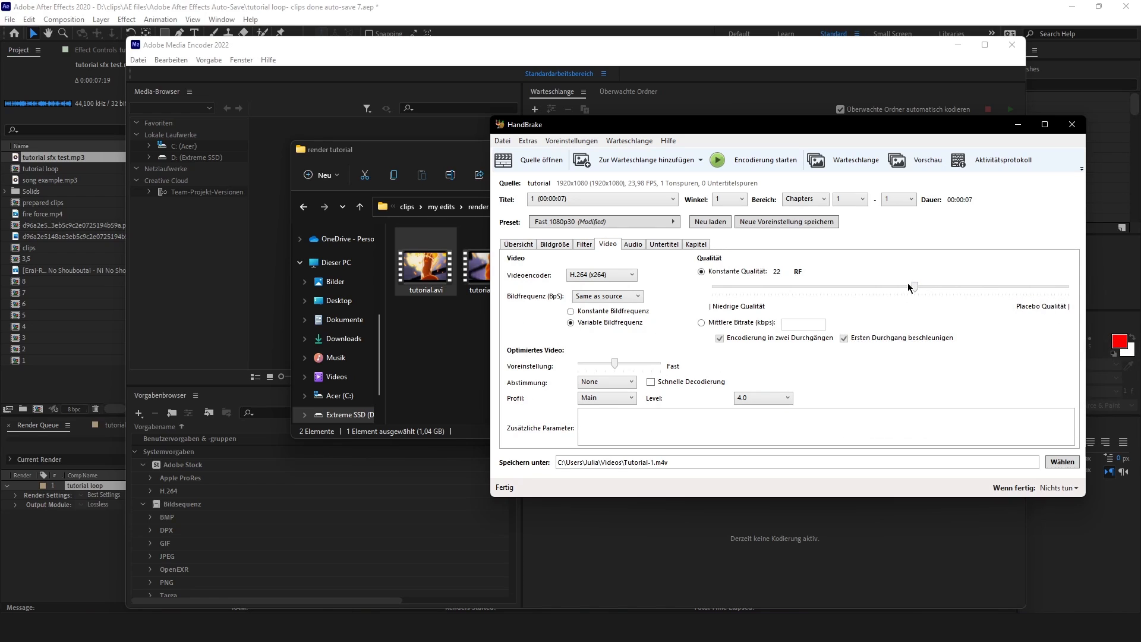
drag(911, 285, 985, 286)
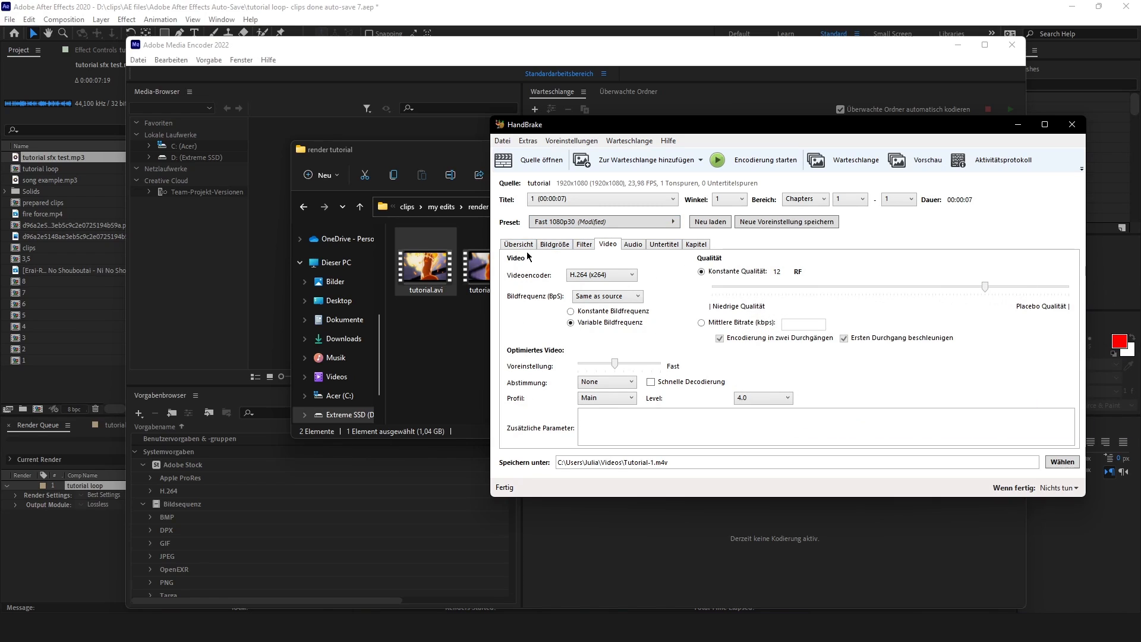
click(518, 243)
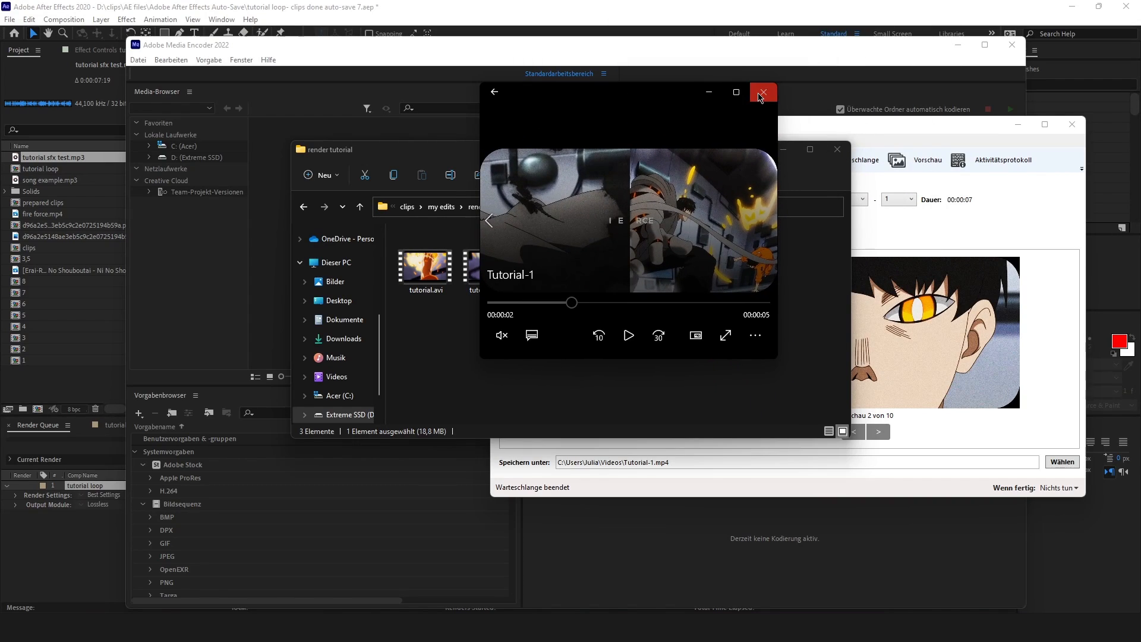
- Close the Tutorial-1 playback and select tutorial1.mp4 to compare its size with the HandBrake file
click(762, 92)
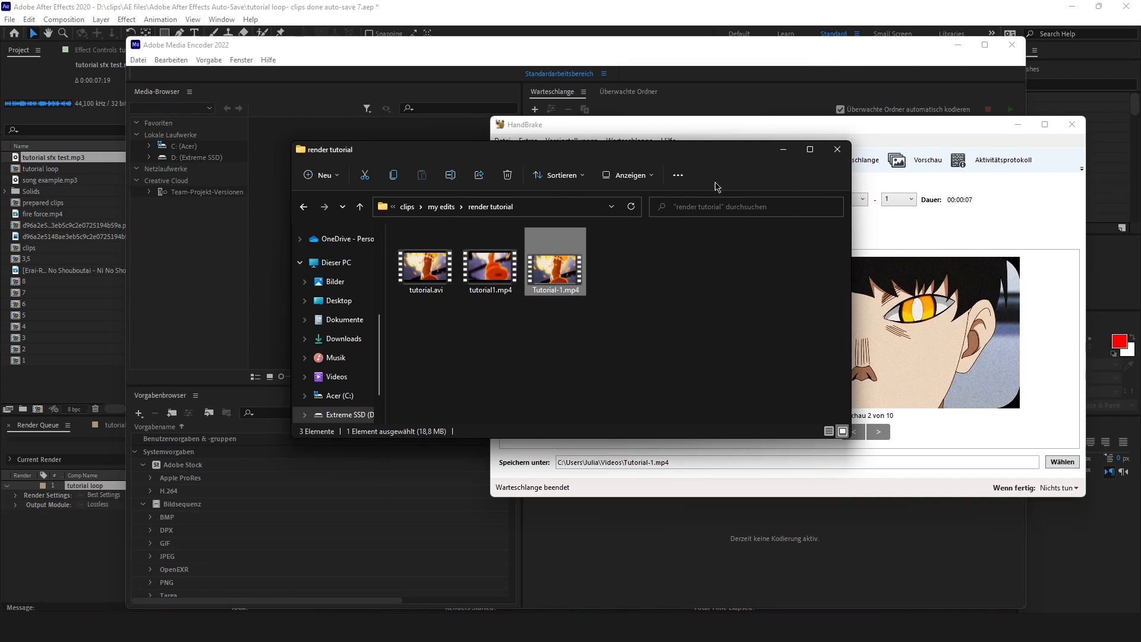
mouse_move(435, 435)
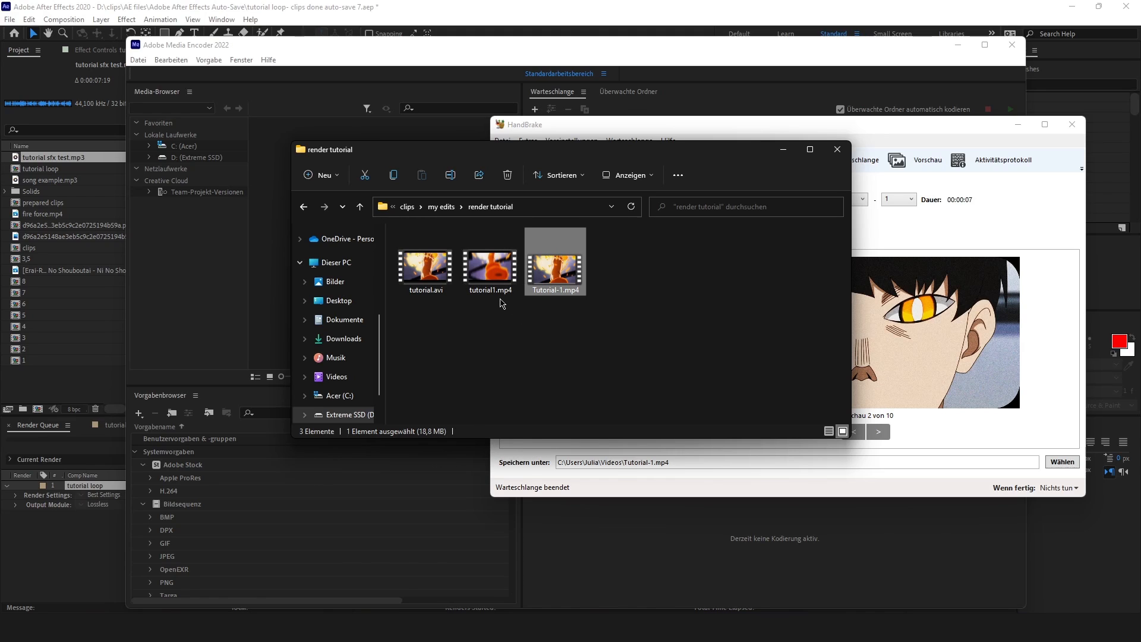
click(425, 262)
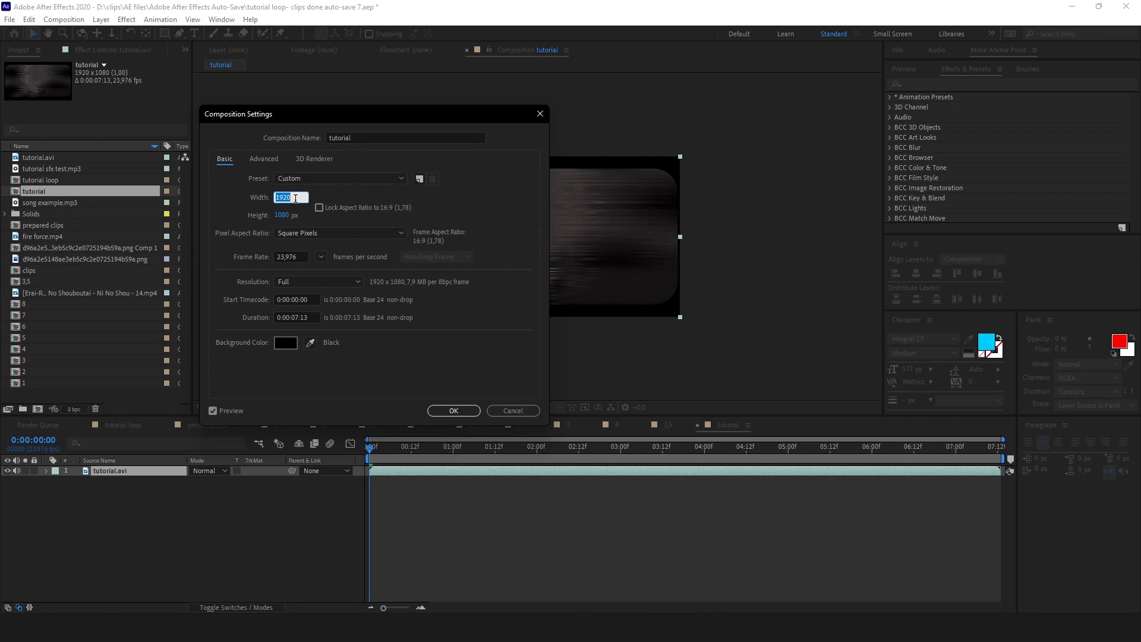
- Resize the tutorial composition to 3840×2160 with locked aspect ratio
click(318, 207)
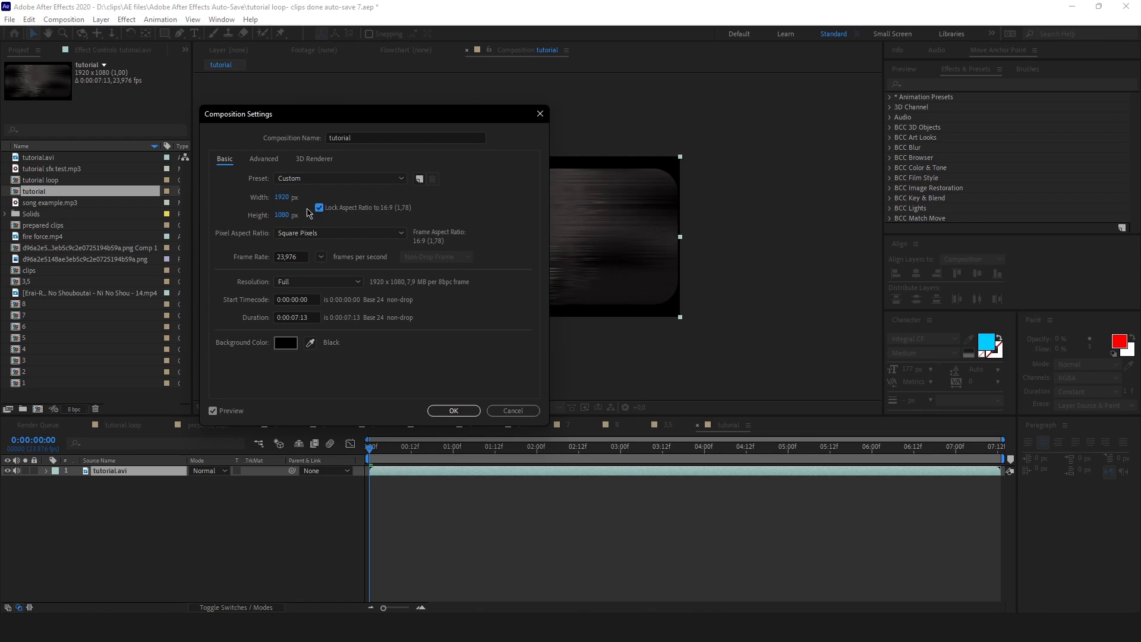
text(3840)
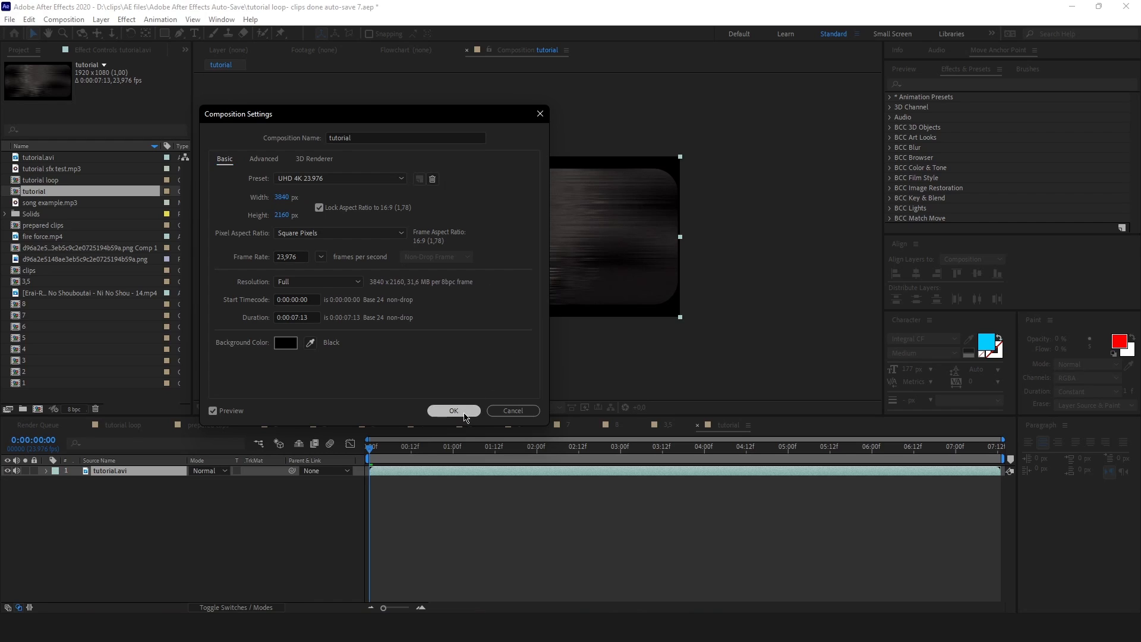
click(453, 410)
text(scale)
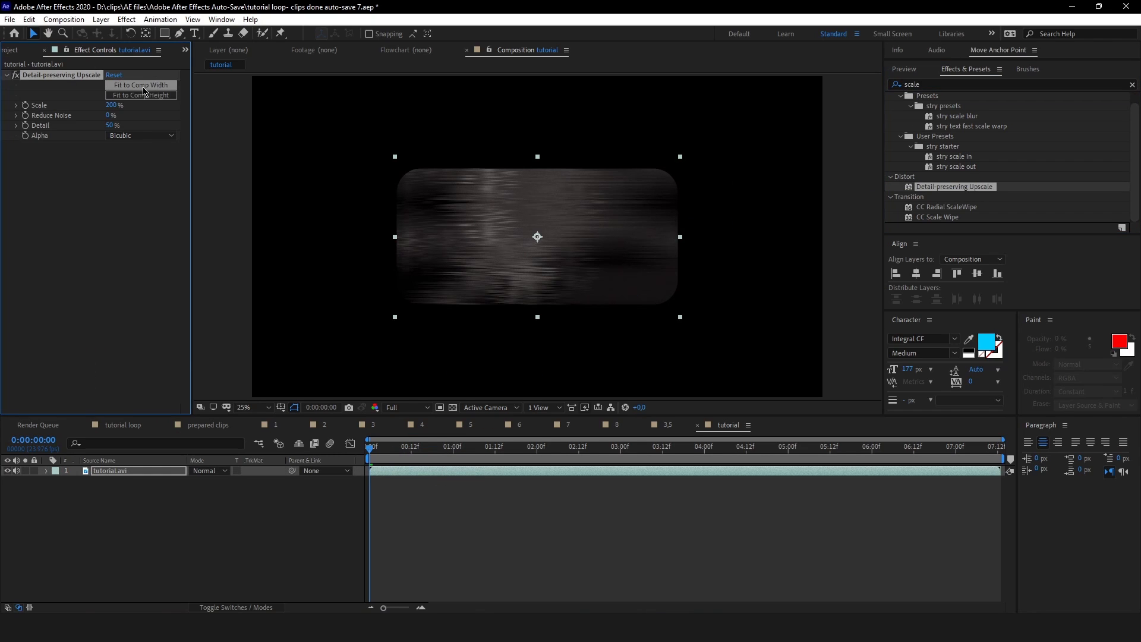
- Fit the upscaled tutorial.avi layer to comp width and add Sharpen and Unsharp Mask
click(139, 85)
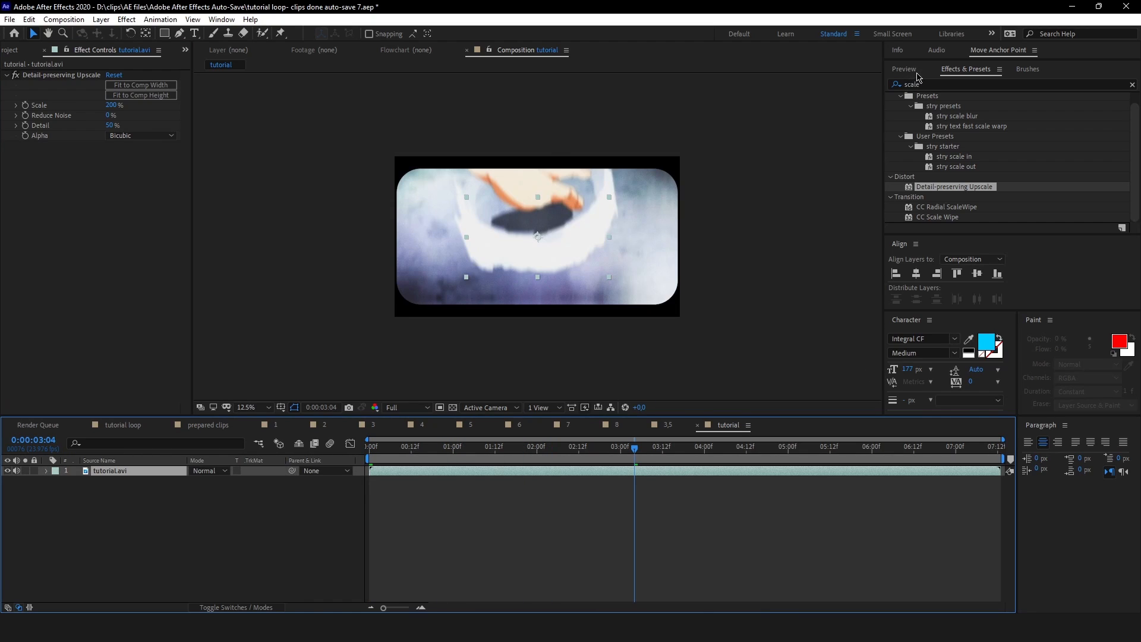
text(sharpen)
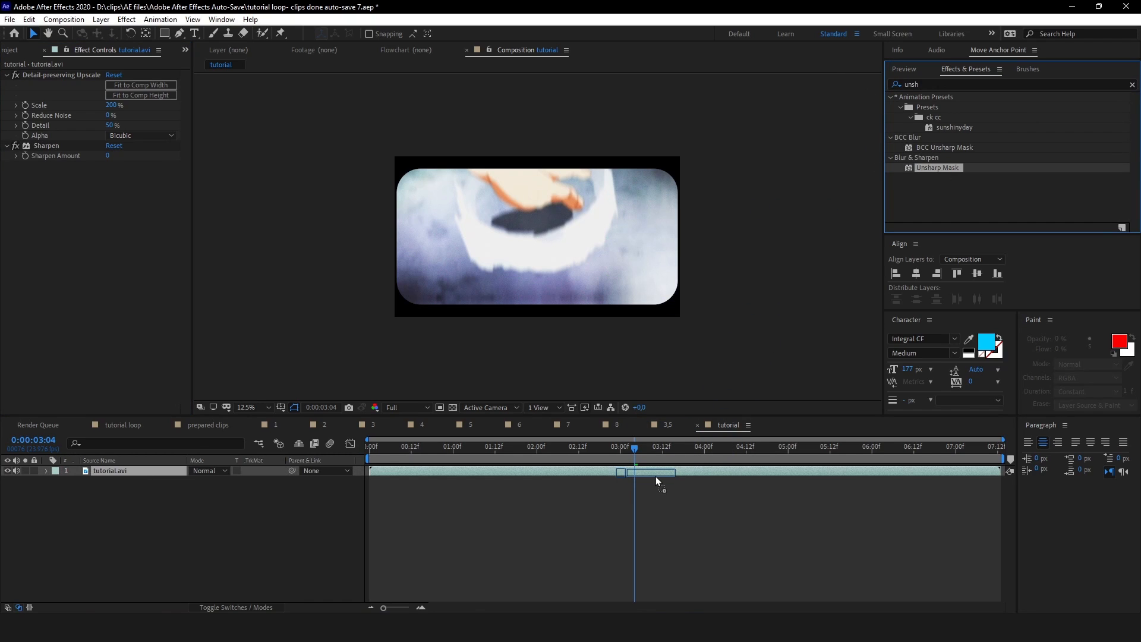
double_click(938, 167)
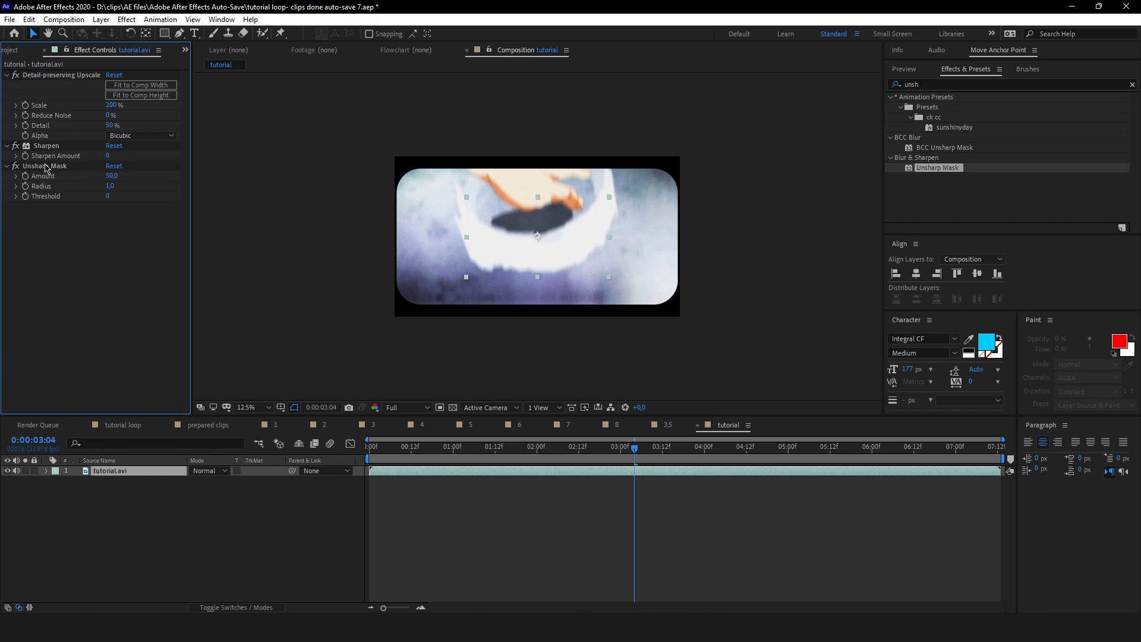